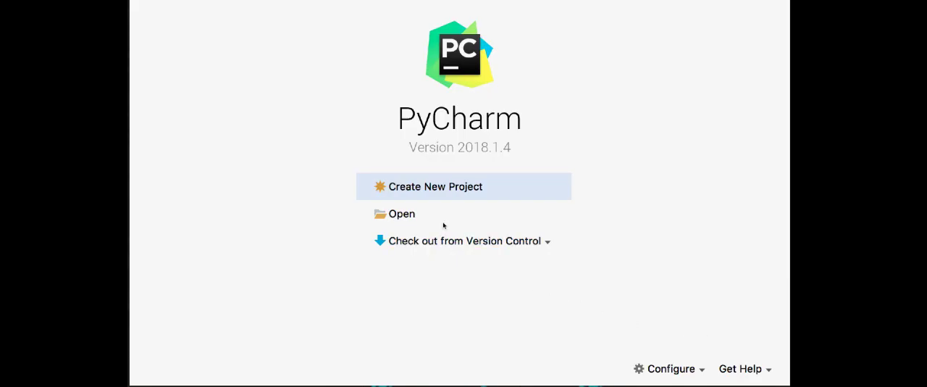
{"action": "mouse_move", "coordinate": [466, 152]}
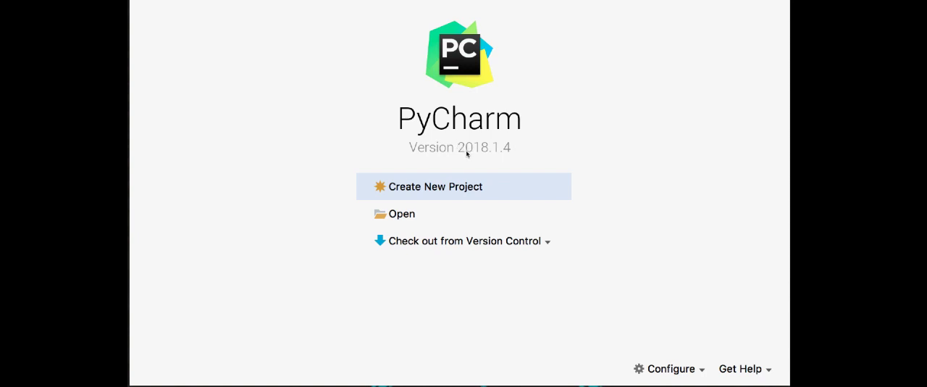
Create the ExampleTasks project with a Virtualenv interpreter based on Python 3.6
{"action": "left_click", "coordinate": [436, 186]}
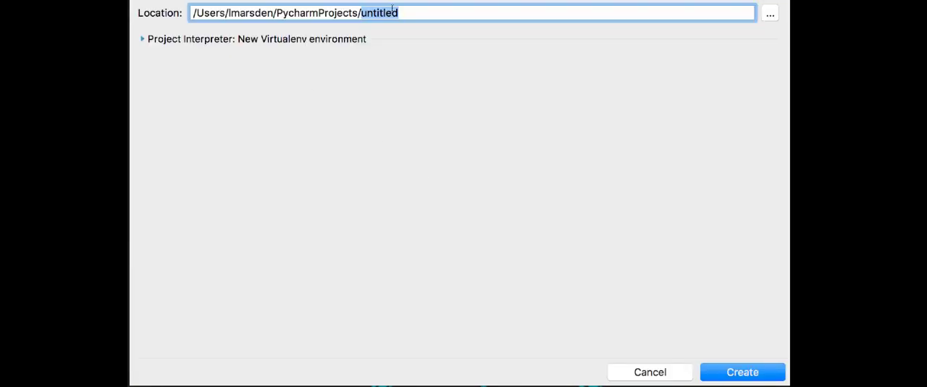
{"action": "type", "text": "E"}
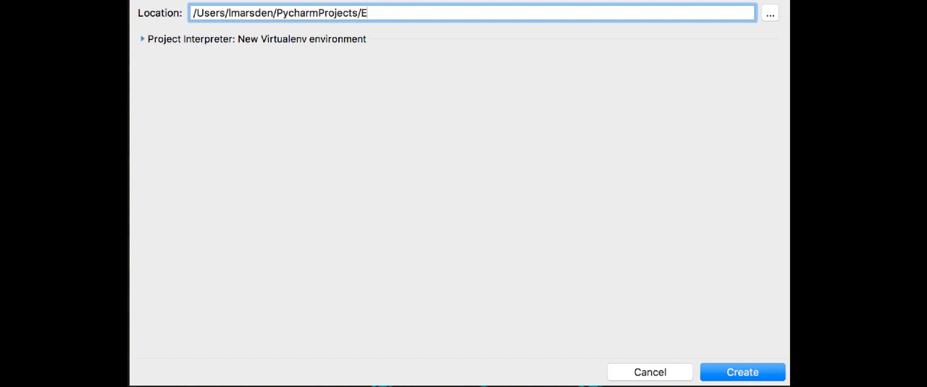
{"action": "type", "text": "xampleTasks"}
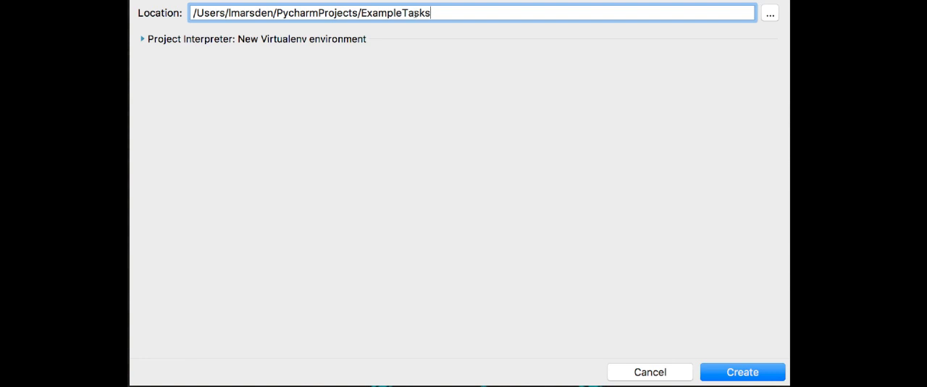
{"action": "mouse_move", "coordinate": [410, 57]}
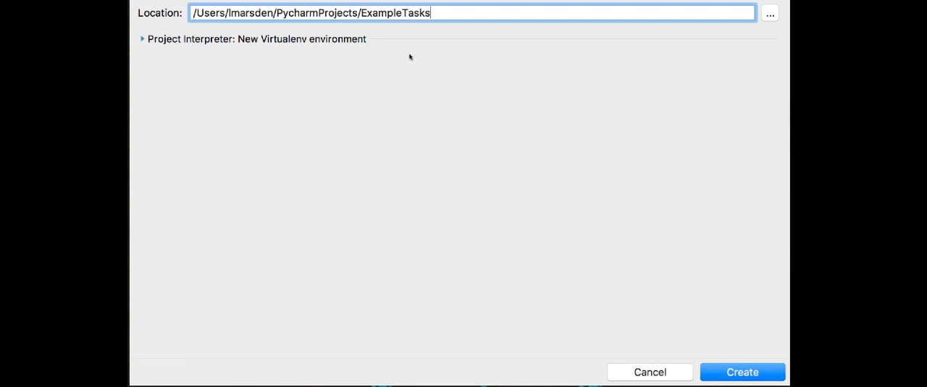
{"action": "mouse_move", "coordinate": [152, 38]}
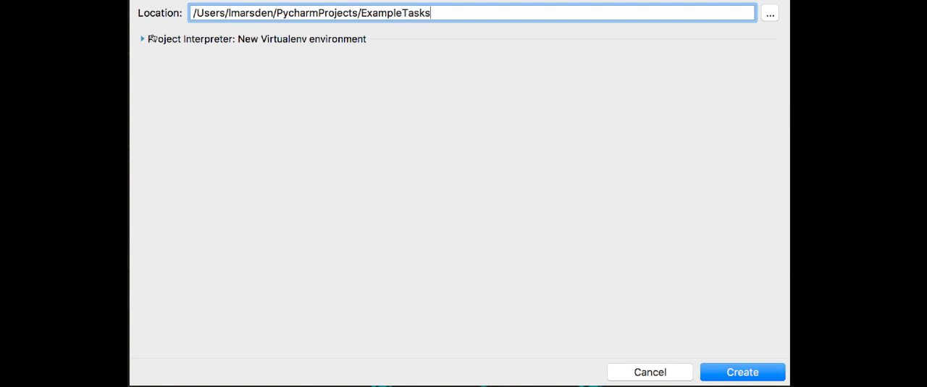
{"action": "left_click", "coordinate": [143, 39]}
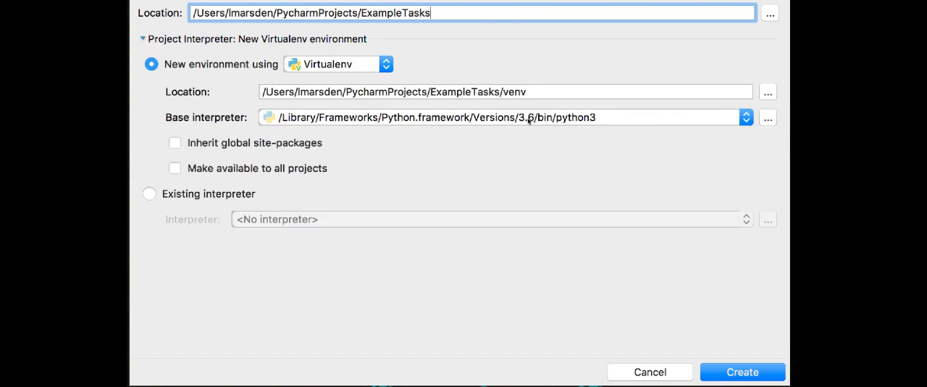
{"action": "left_click", "coordinate": [746, 116]}
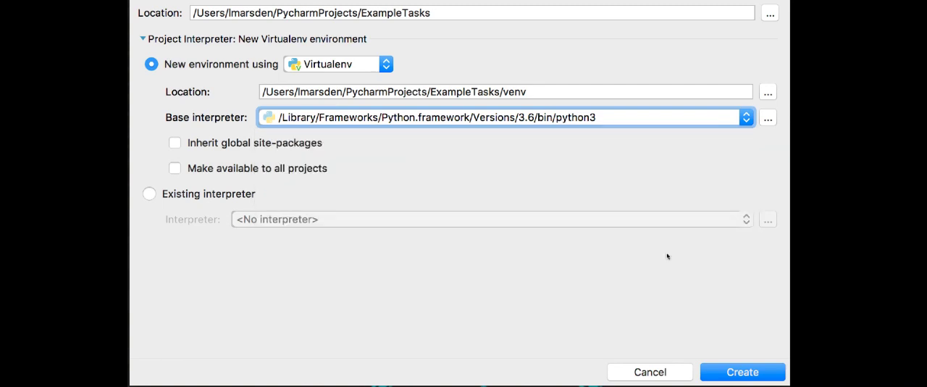
{"action": "mouse_move", "coordinate": [469, 119]}
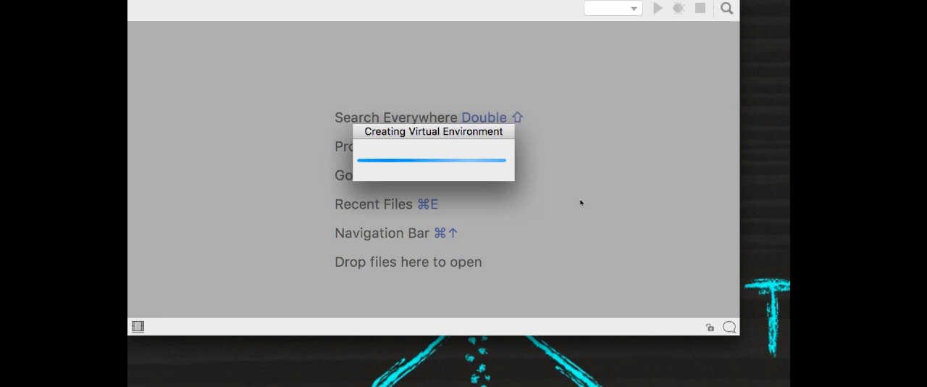
Add a new Python file named FuturePredictor to the ExampleTasks folder
{"action": "right_click", "coordinate": [197, 49]}
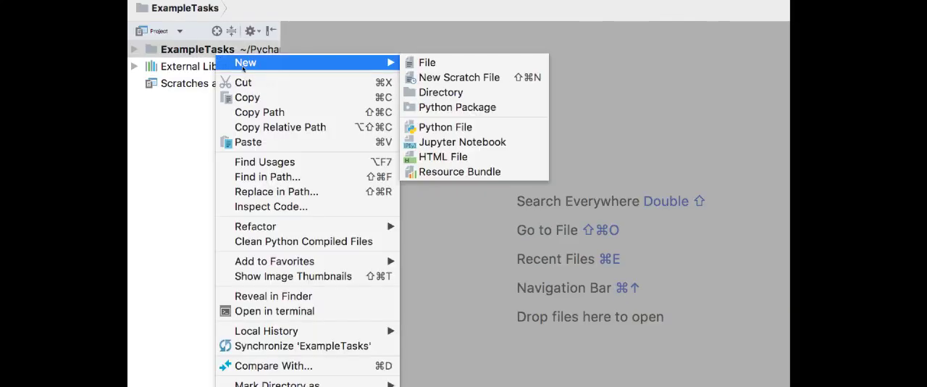
{"action": "left_click", "coordinate": [444, 126]}
{"action": "type", "text": "Fu"}
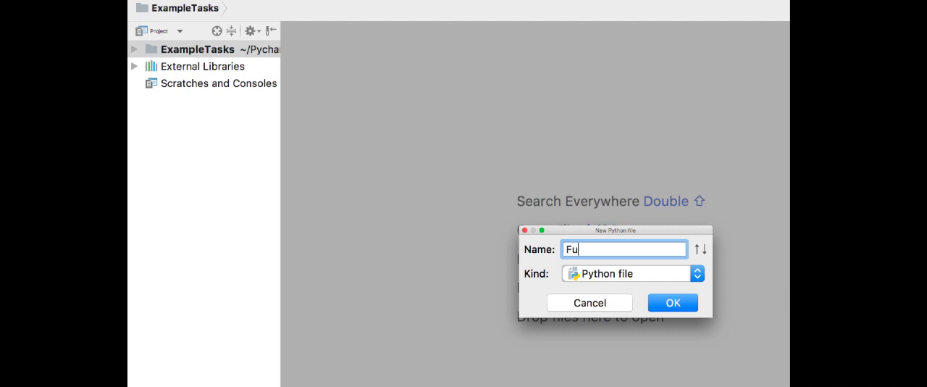
{"action": "type", "text": "turePre"}
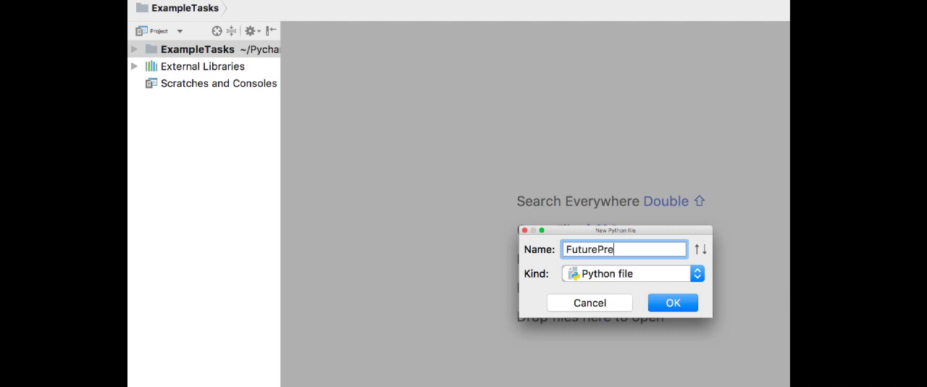
{"action": "type", "text": "dictor"}
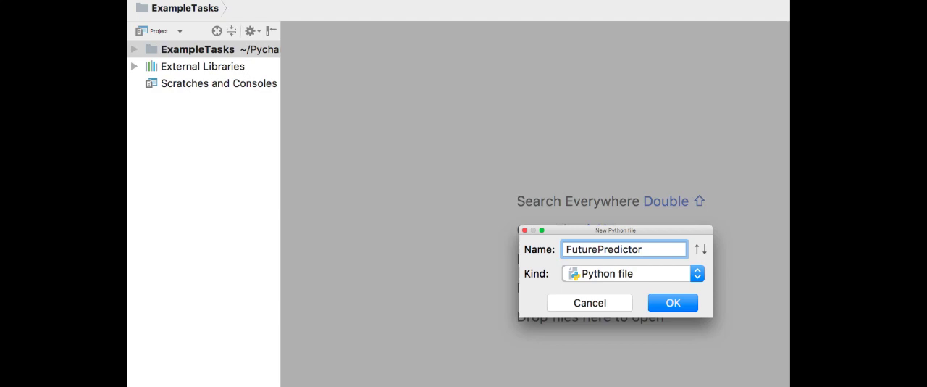
{"action": "left_click", "coordinate": [671, 302]}
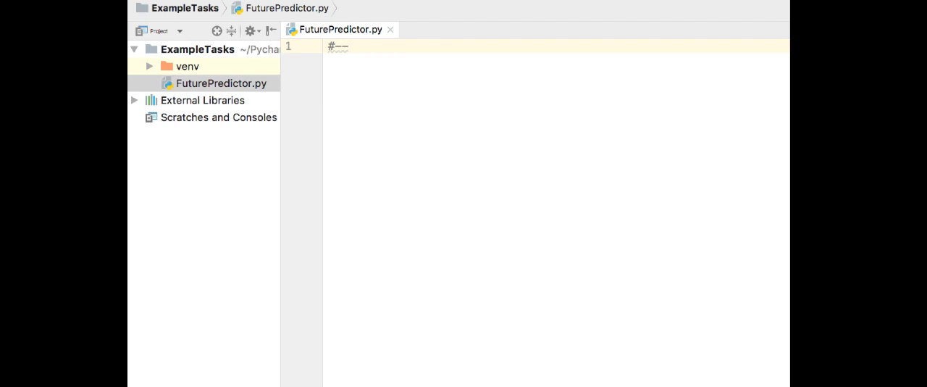
{"action": "type", "text": "Dev"}
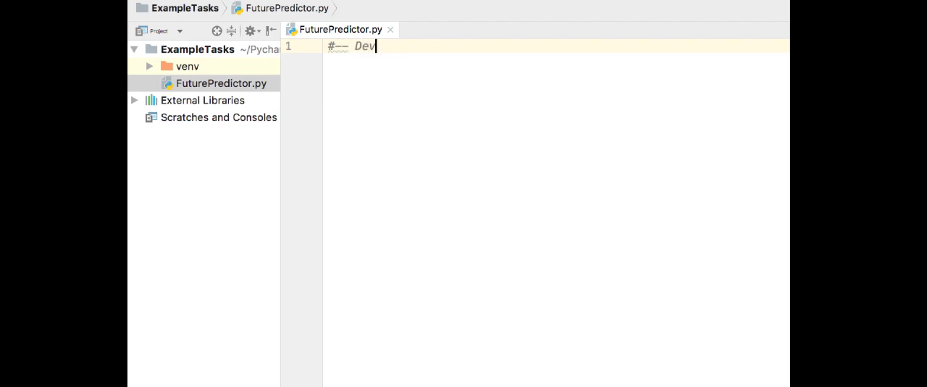
{"action": "type", "text": "eloper:"}
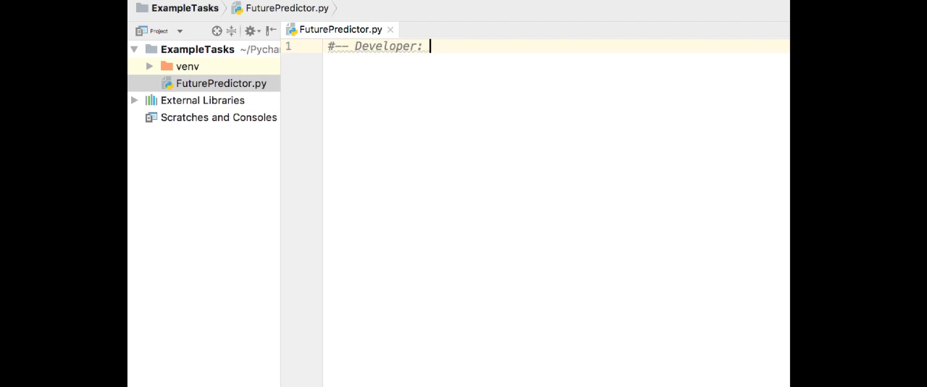
{"action": "type", "text": "www.lmarsden.com"}
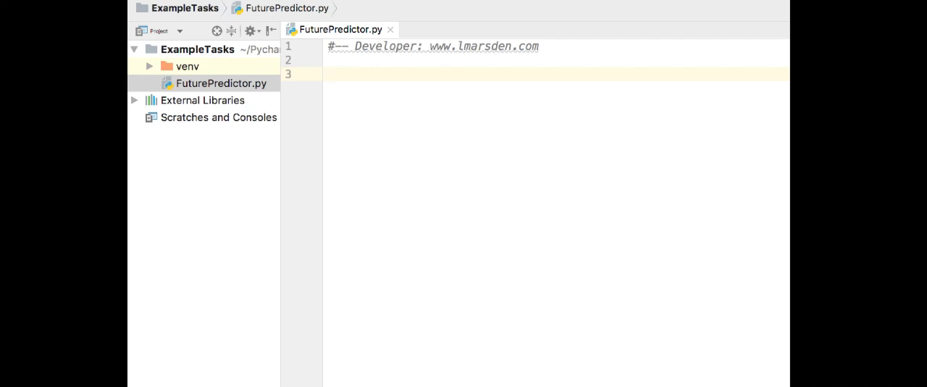
{"action": "left_click", "coordinate": [328, 73]}
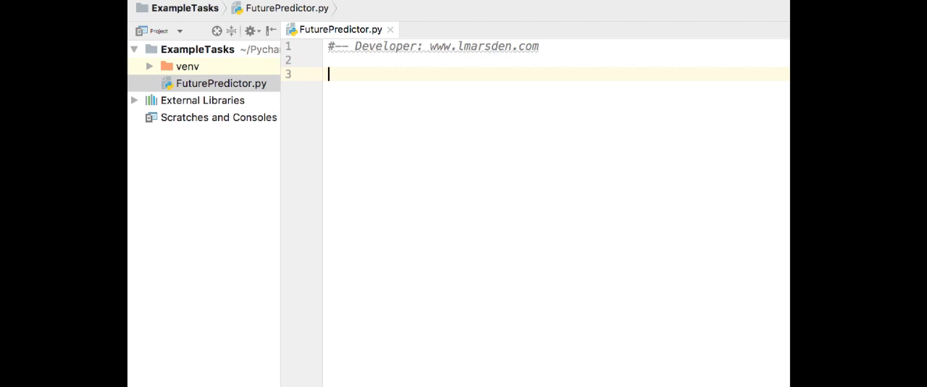
Add '#-- Input' and '#-- Output' section comments
{"action": "type", "text": "#"}
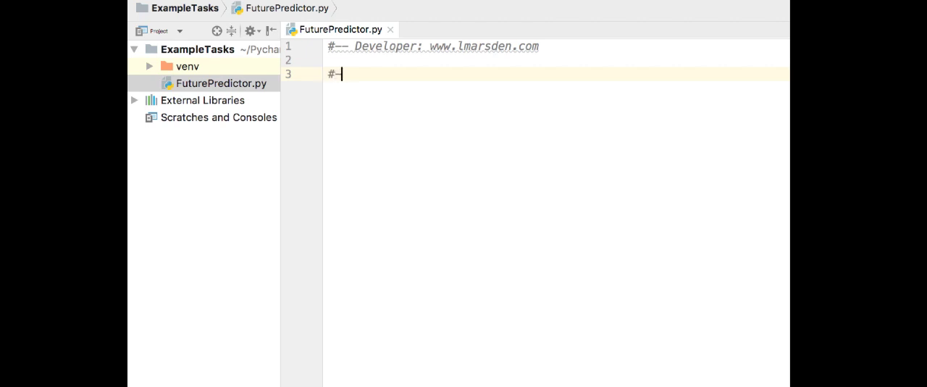
{"action": "type", "text": "-- Input"}
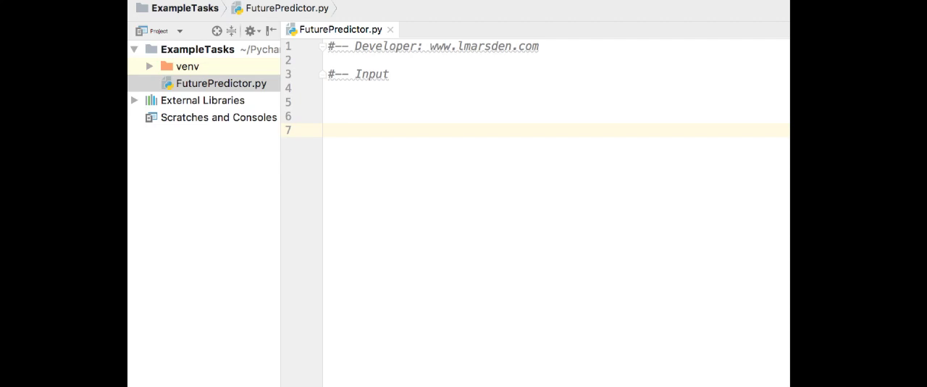
{"action": "type", "text": "#"}
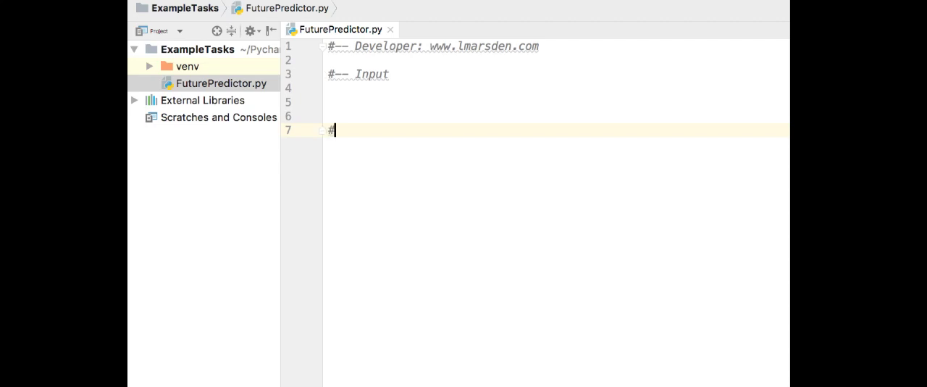
{"action": "type", "text": "-- o"}
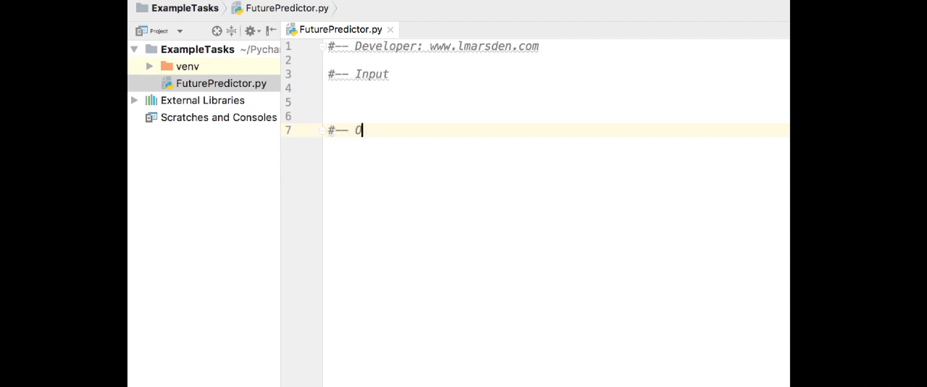
{"action": "type", "text": "utput"}
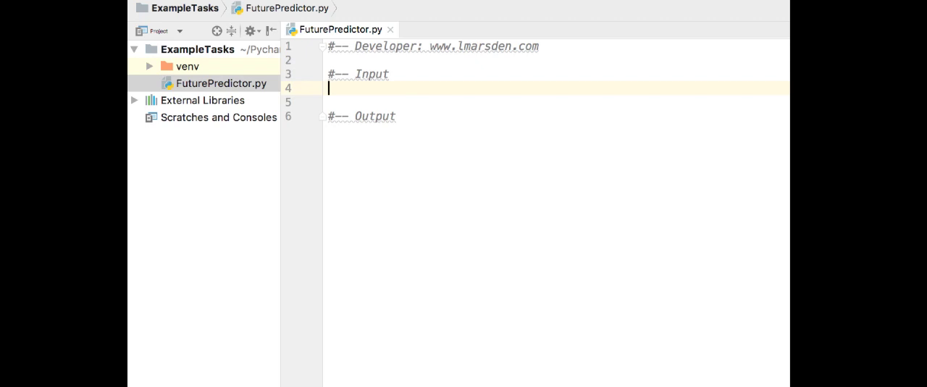
Under Input, add name = input("What is your name: ")
{"action": "type", "text": "name"}
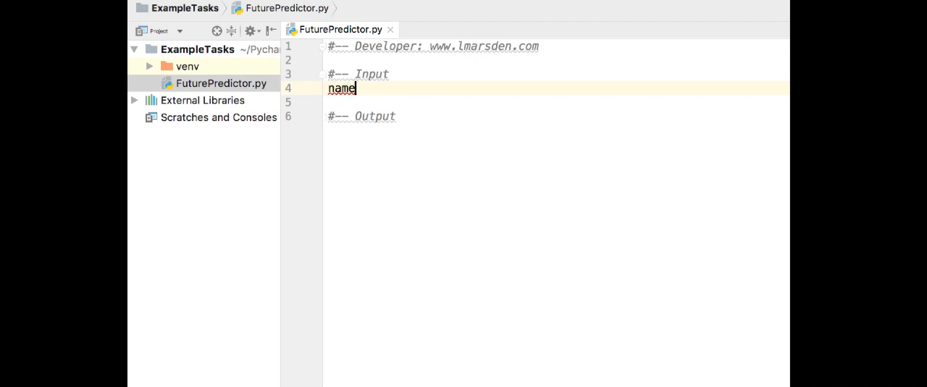
{"action": "type", "text": "= input()"}
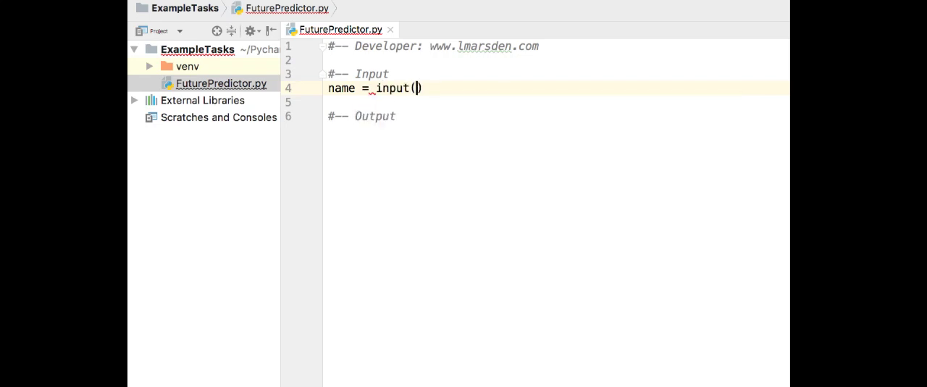
{"action": "type", "text": "\""}
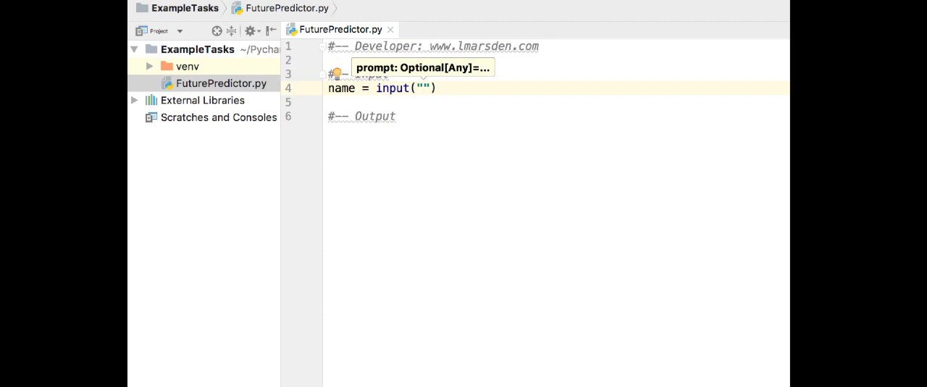
{"action": "type", "text": "What is"}
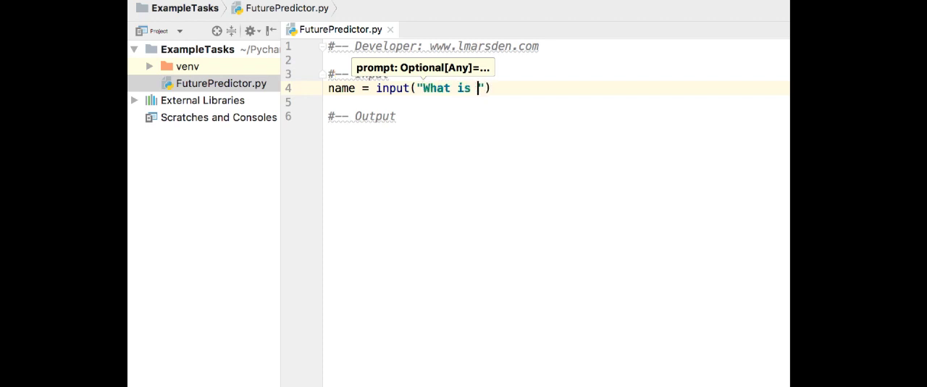
{"action": "type", "text": "your name:"}
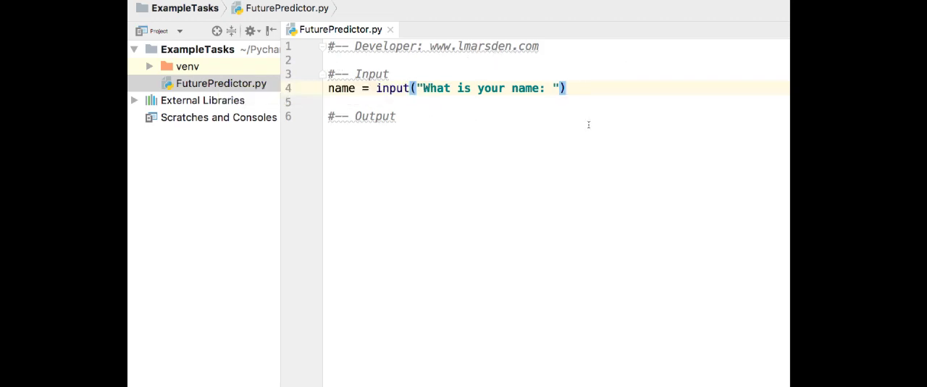
Run FuturePredictor and answer the name prompt with Marsden
{"action": "right_click", "coordinate": [588, 123]}
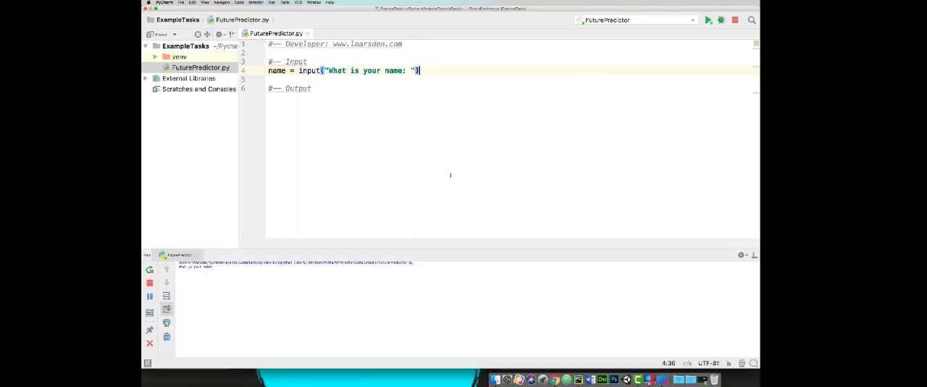
{"action": "left_click", "coordinate": [708, 20]}
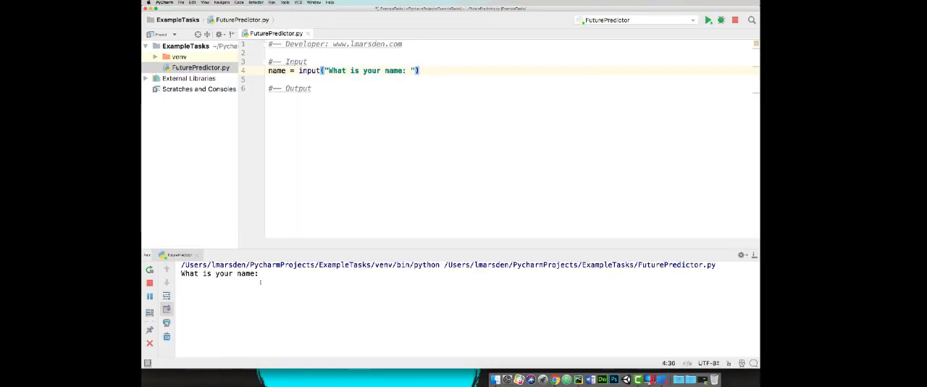
{"action": "left_click", "coordinate": [268, 274]}
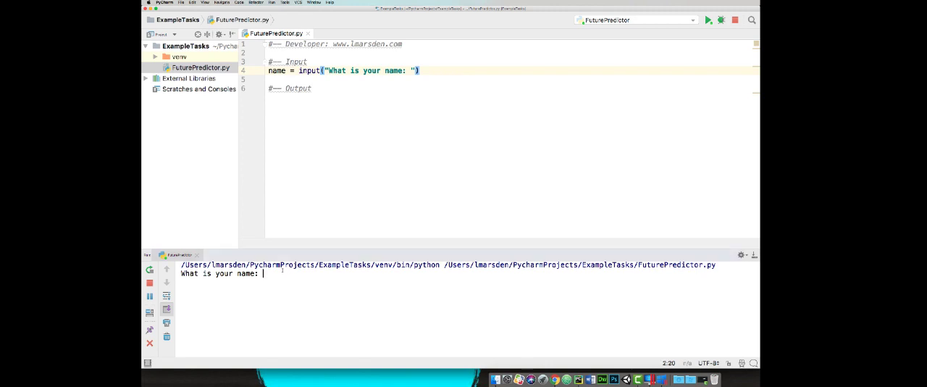
{"action": "type", "text": "Marsden"}
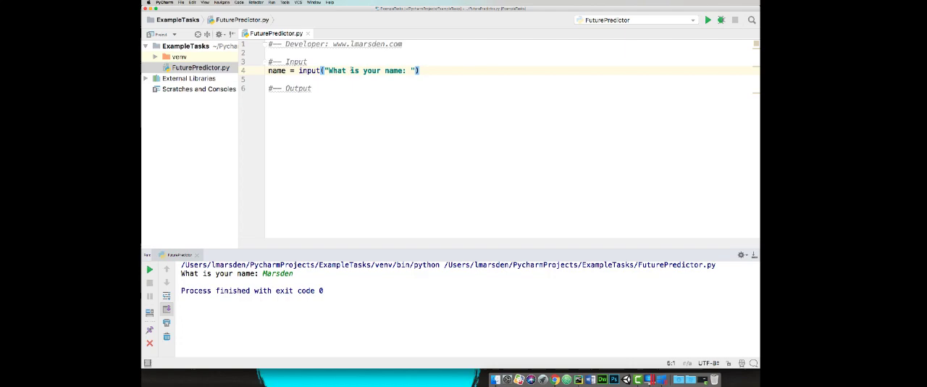
{"action": "mouse_move", "coordinate": [290, 61]}
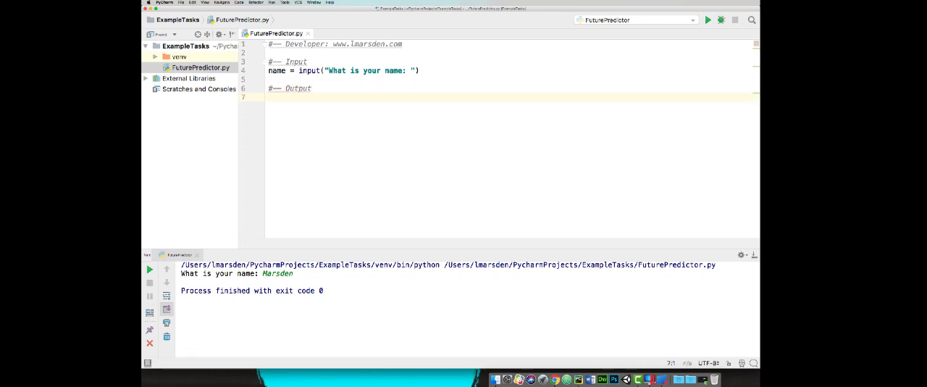
Add print(name) under Output and test it by entering Marsden
{"action": "type", "text": "pri"}
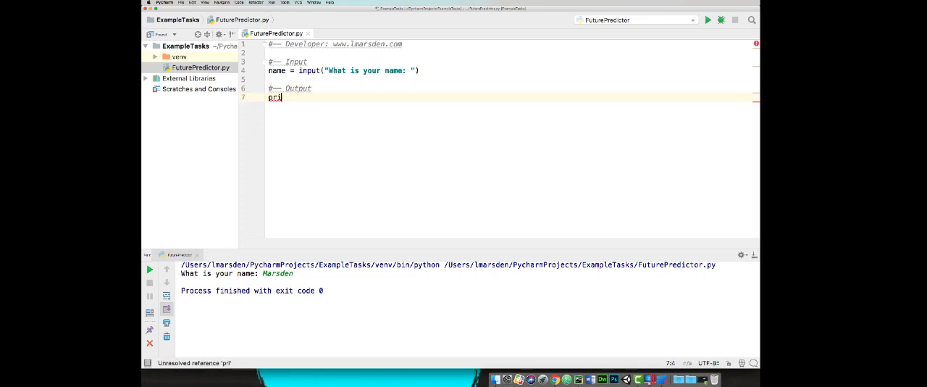
{"action": "type", "text": "nt()"}
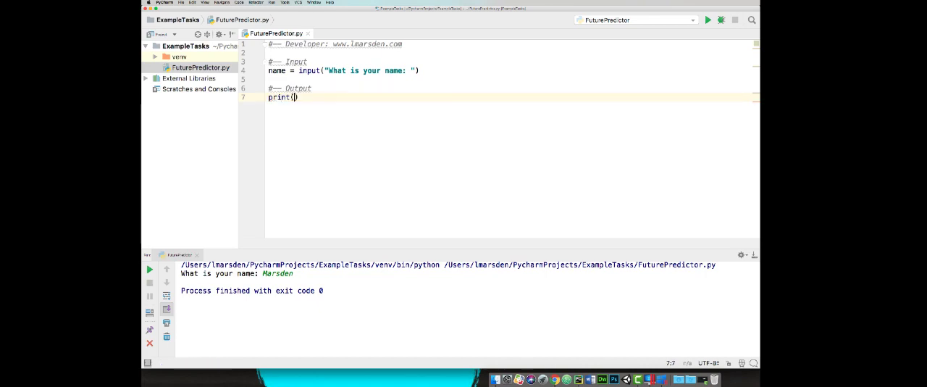
{"action": "type", "text": "name"}
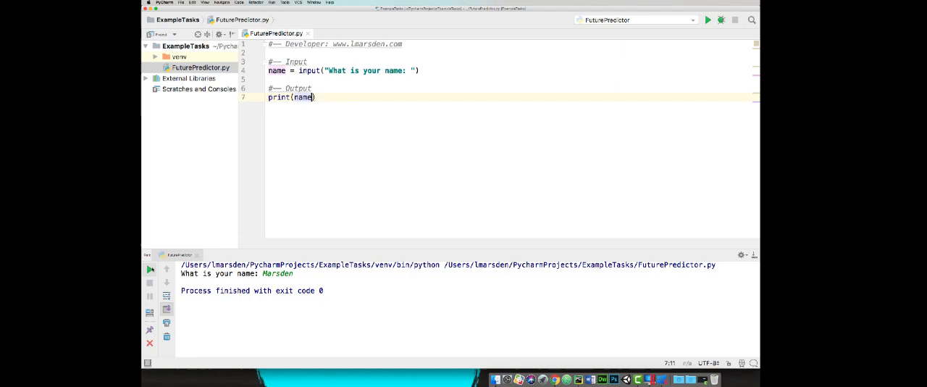
{"action": "left_click", "coordinate": [707, 19]}
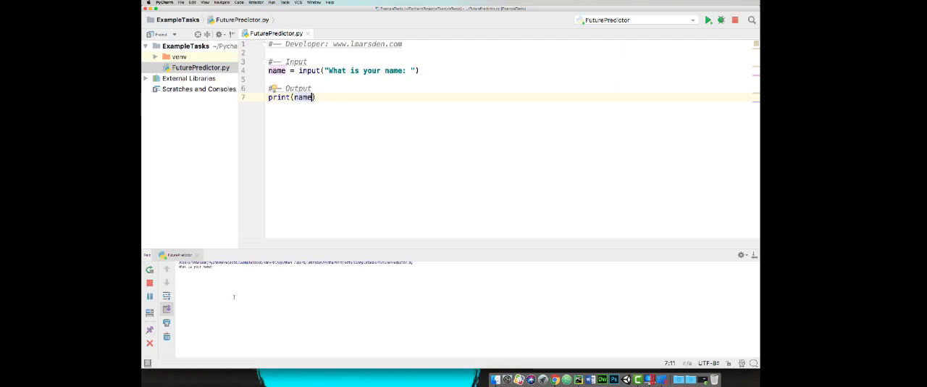
{"action": "left_click", "coordinate": [708, 19]}
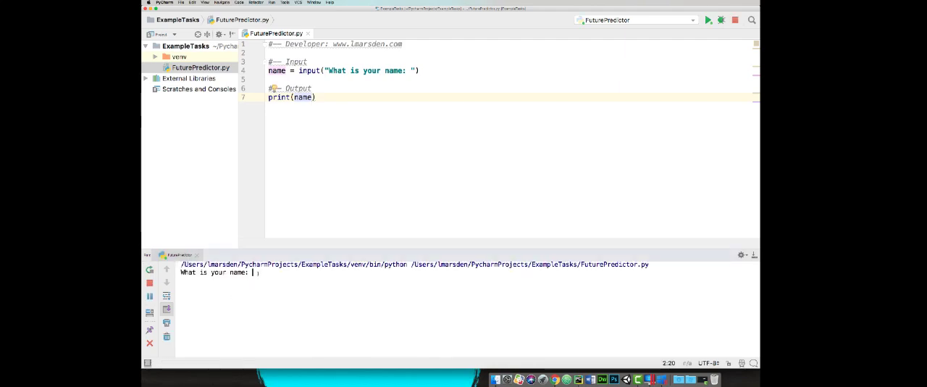
{"action": "type", "text": "Marsden"}
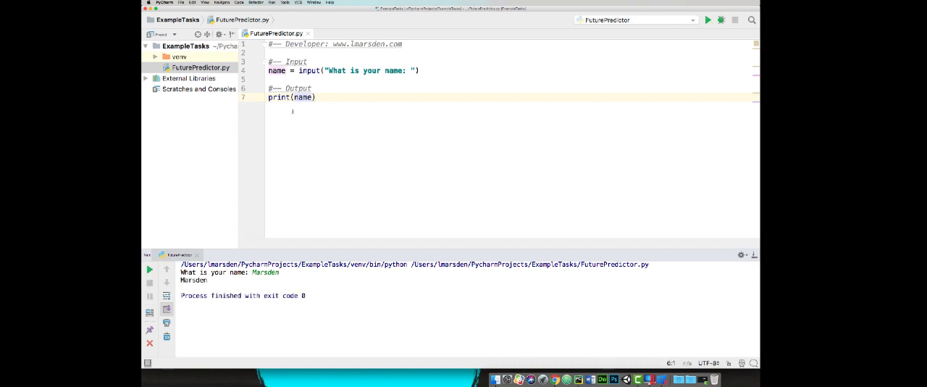
{"action": "mouse_move", "coordinate": [281, 88]}
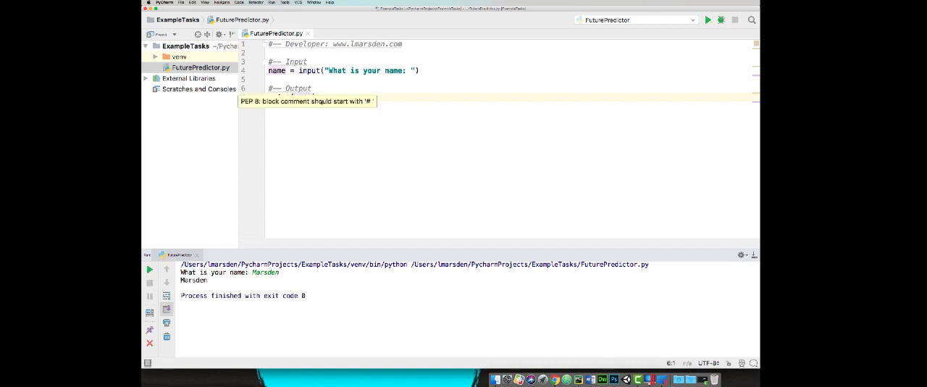
Retype print(name), rerun the script and enter 123 as the name
{"action": "type", "text": "print(name)"}
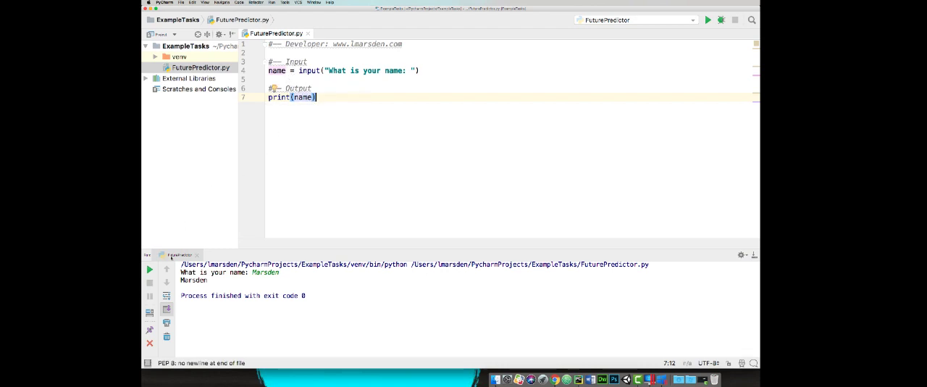
{"action": "left_click", "coordinate": [708, 20]}
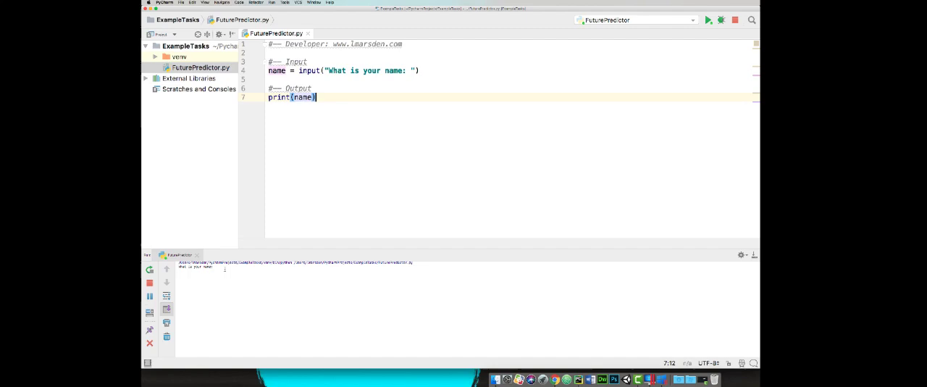
{"action": "left_click", "coordinate": [707, 20]}
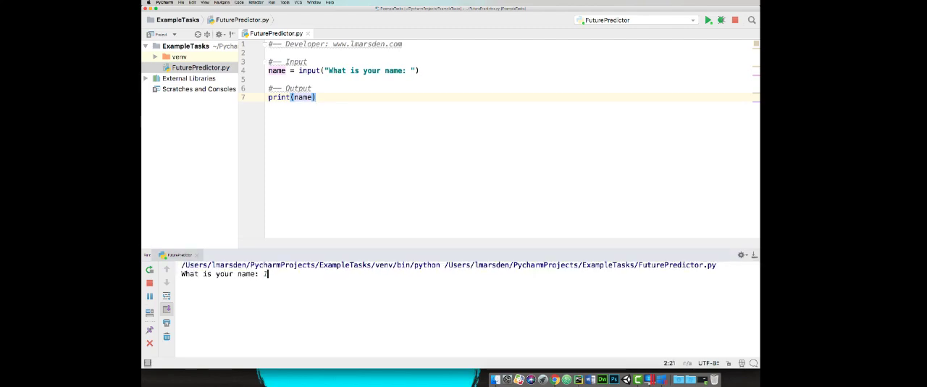
{"action": "type", "text": "123"}
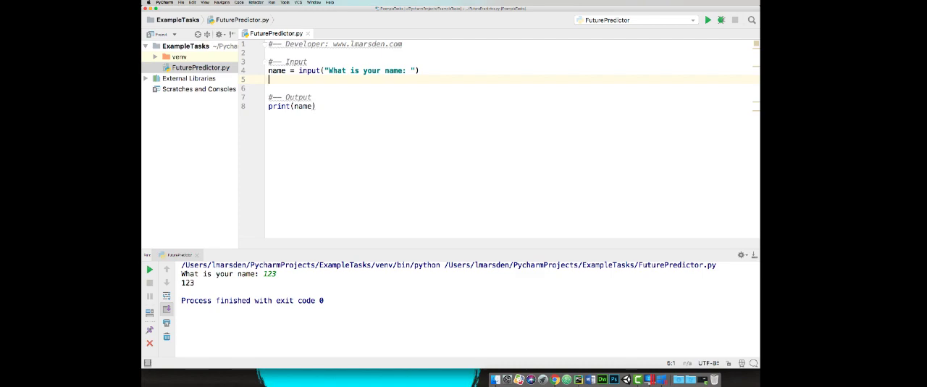
Add input lines asking for the pet's name and the street you live on
{"action": "type", "text": "pet_"}
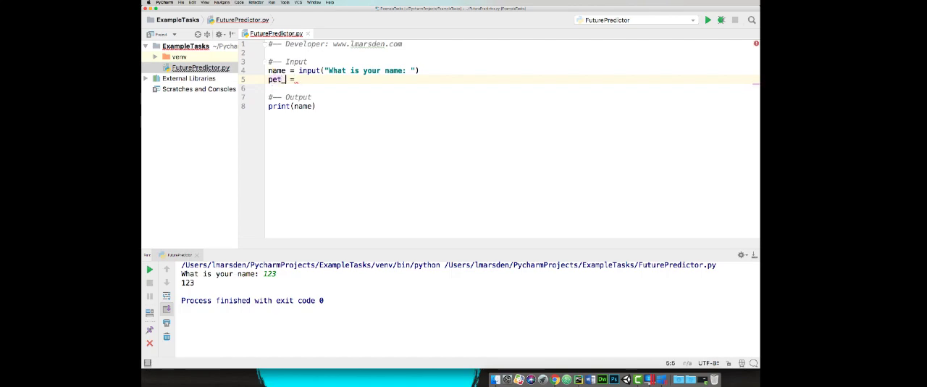
{"action": "type", "text": "name"}
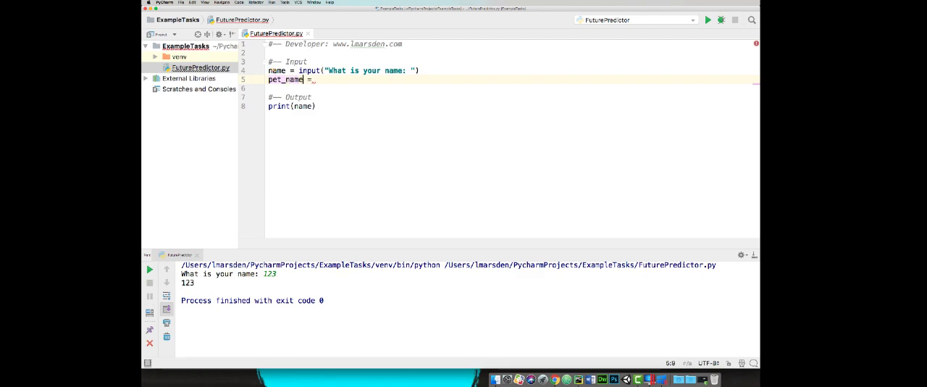
{"action": "key", "text": "Backspace"}
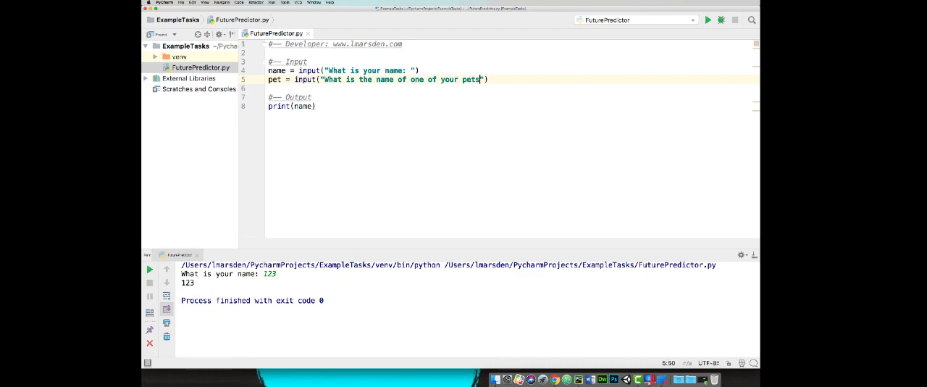
{"action": "type", "text": "?"}
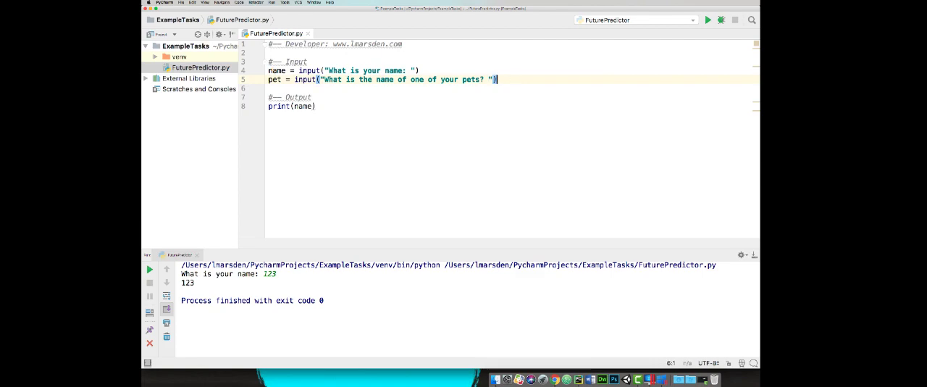
{"action": "type", "text": "s"}
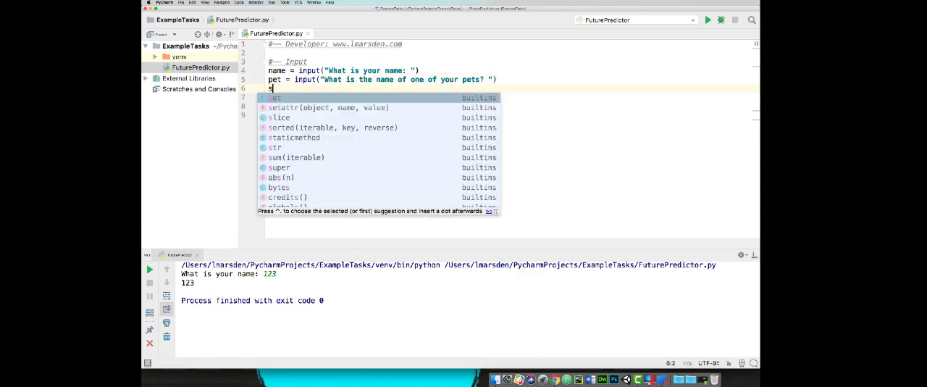
{"action": "type", "text": "treet"}
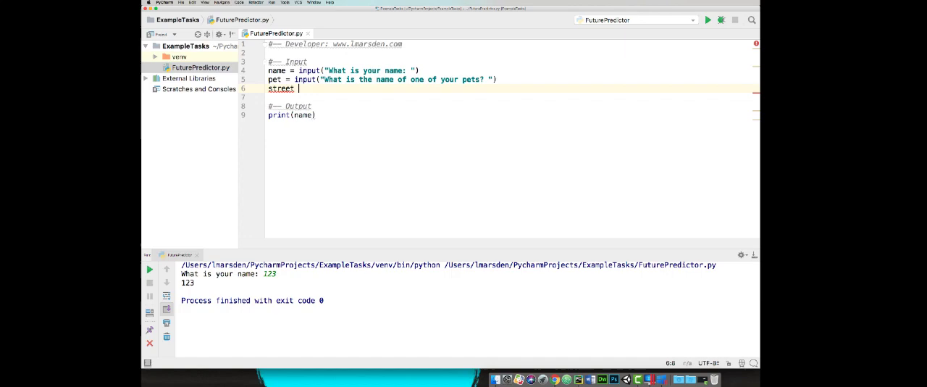
{"action": "type", "text": "= input()"}
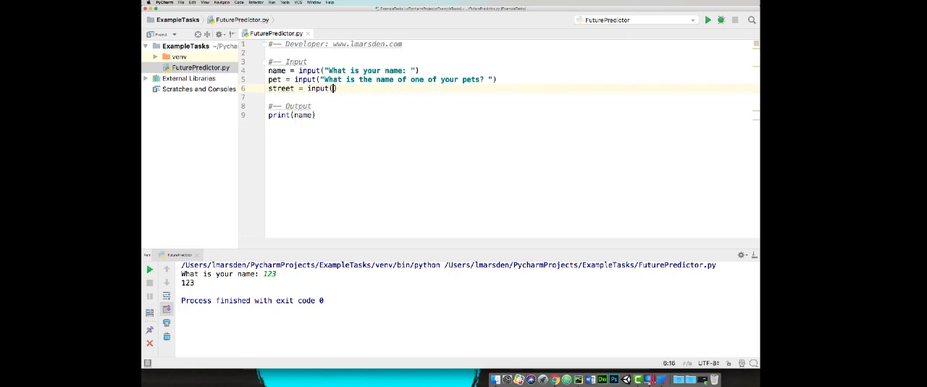
{"action": "type", "text": "'"}
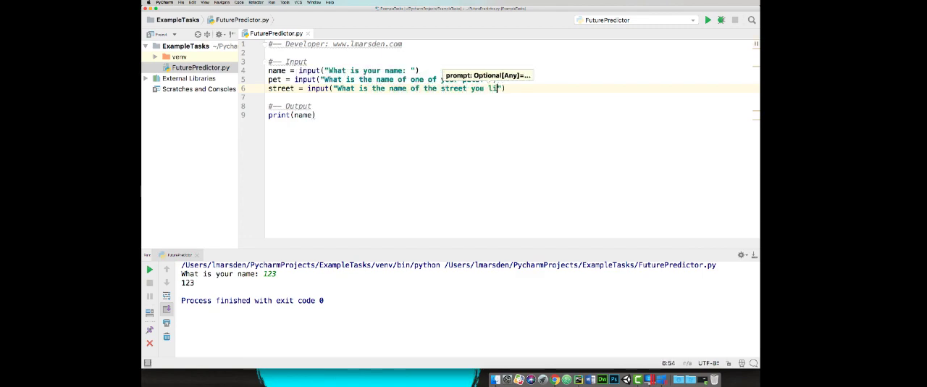
{"action": "type", "text": "live on?"}
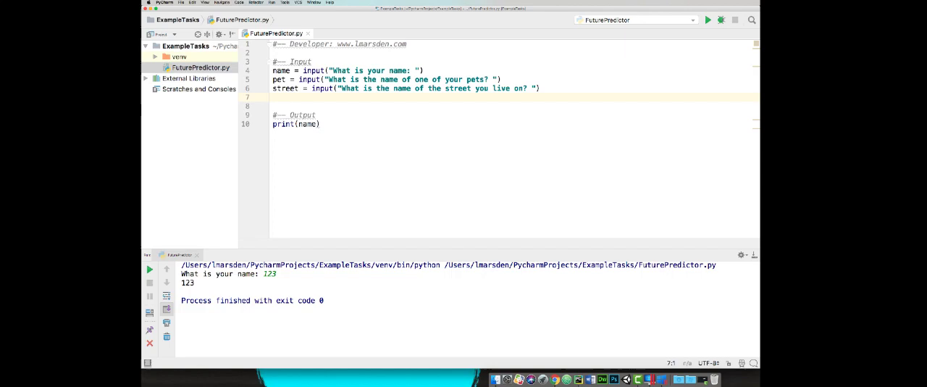
Add number = input("pick a number between 1 and 6?")
{"action": "type", "text": "numbe"}
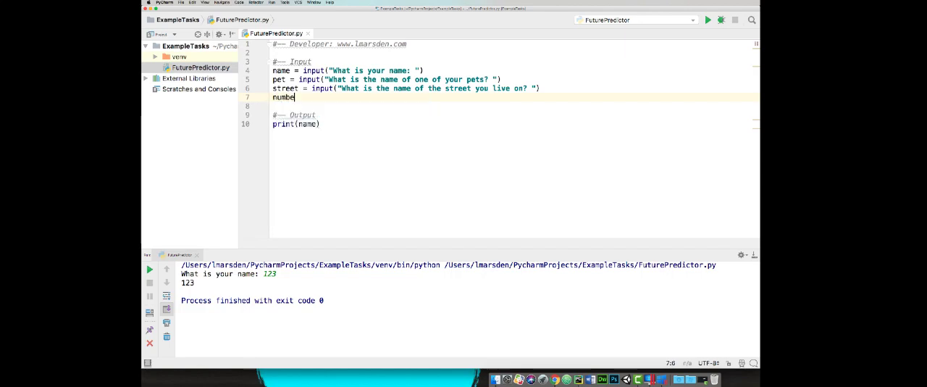
{"action": "type", "text": "r = input($"}
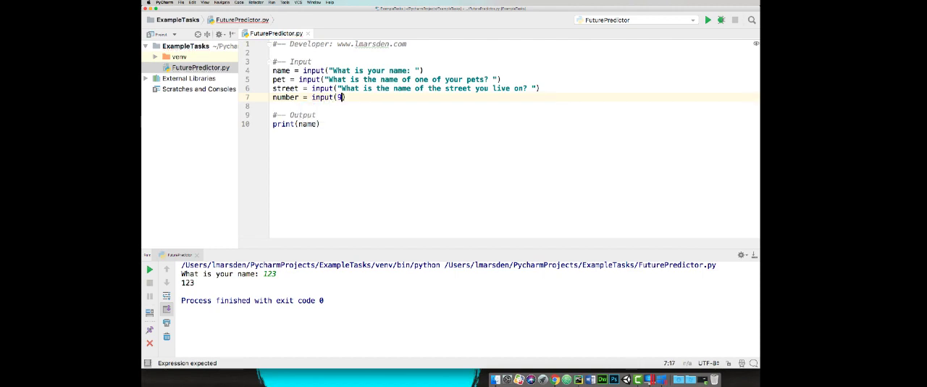
{"action": "type", "text": "\""}
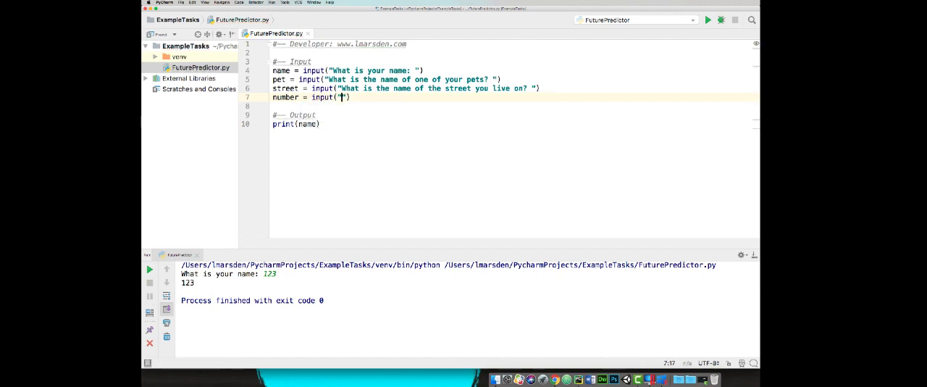
{"action": "type", "text": "pick a number"}
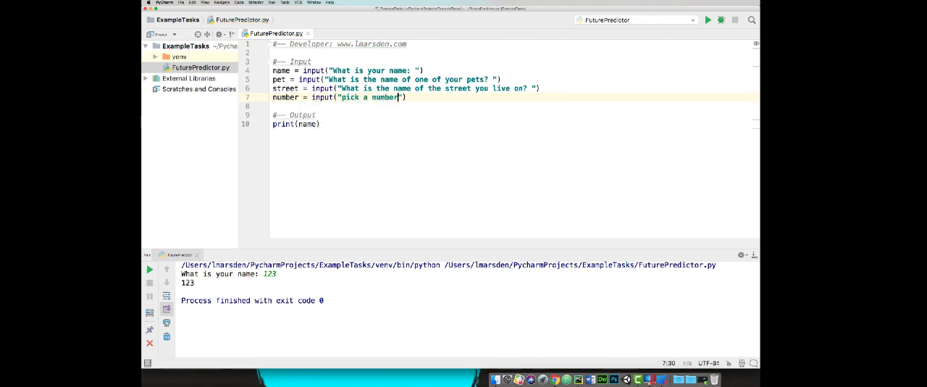
{"action": "type", "text": "between"}
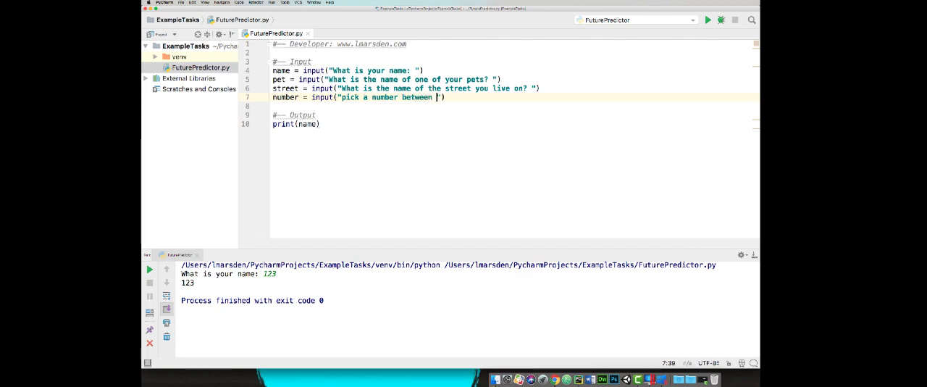
{"action": "type", "text": "1 and 6"}
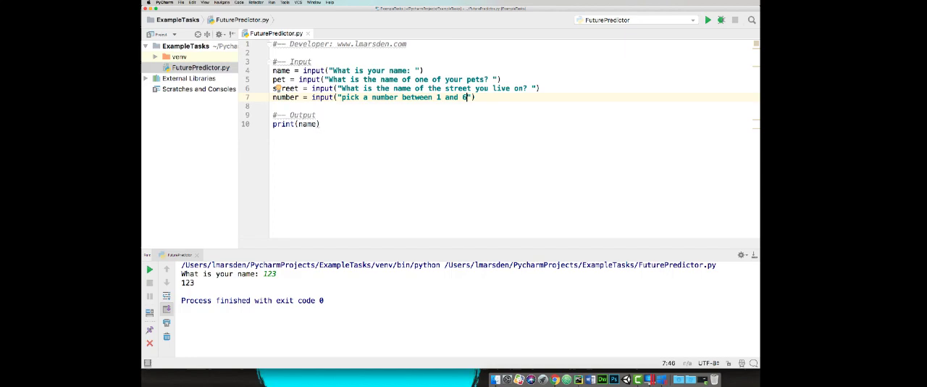
{"action": "type", "text": "?"}
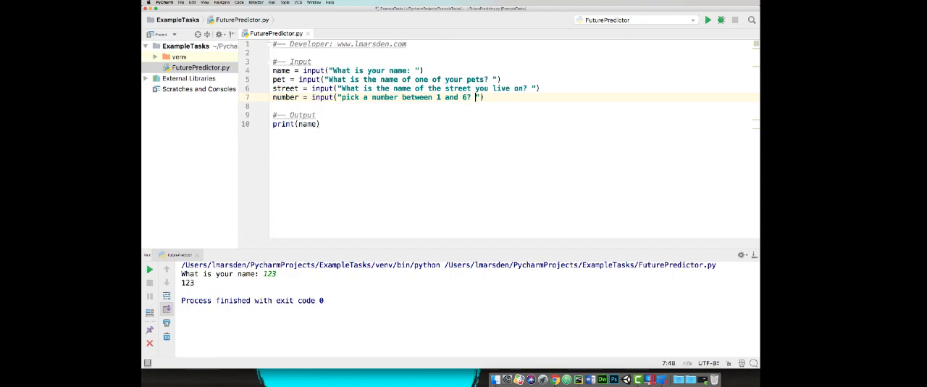
{"action": "key", "text": "Return"}
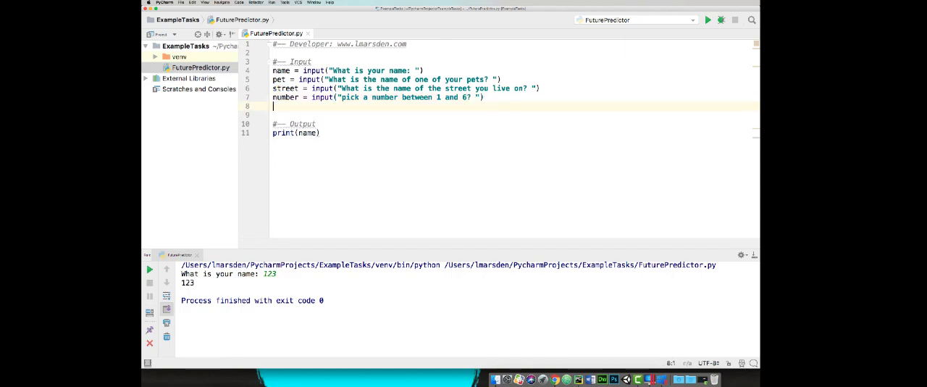
Add a colour input asking the colour of your first bike, then edit 'pick'
{"action": "type", "text": "colo"}
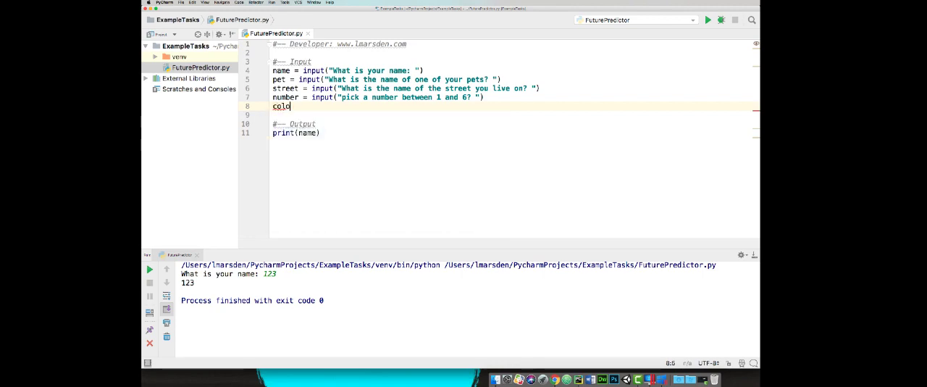
{"action": "type", "text": "ur ="}
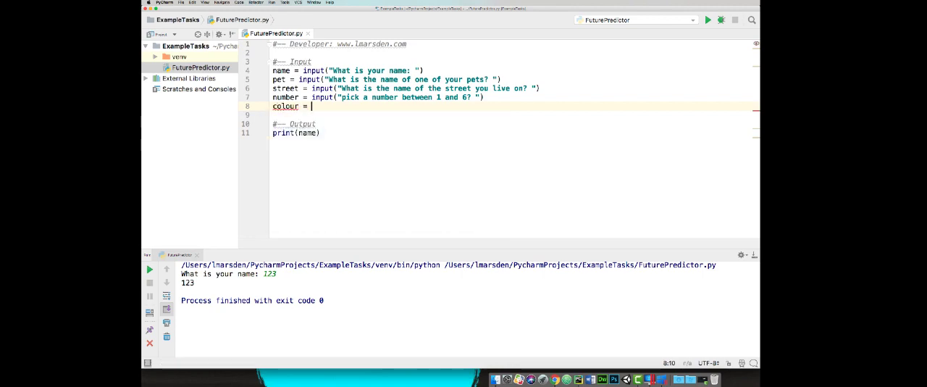
{"action": "type", "text": "input (\"\")"}
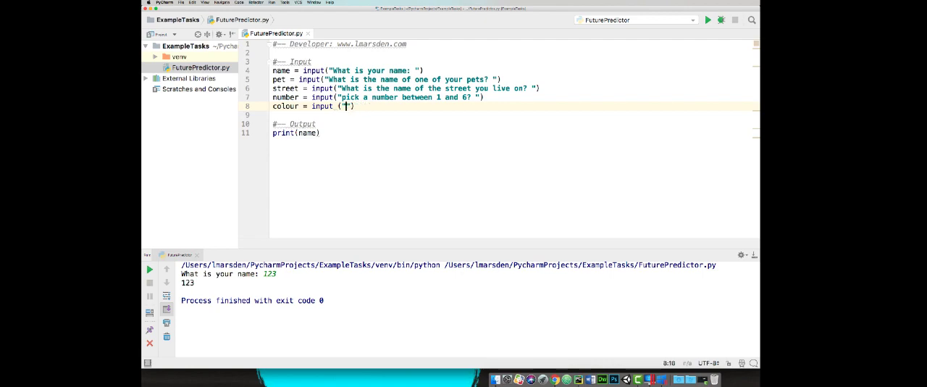
{"action": "type", "text": "What was the colour of"}
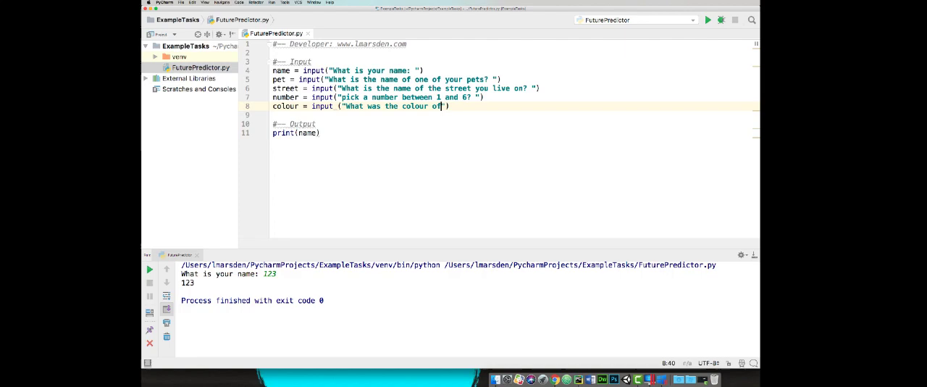
{"action": "type", "text": "your first bike?"}
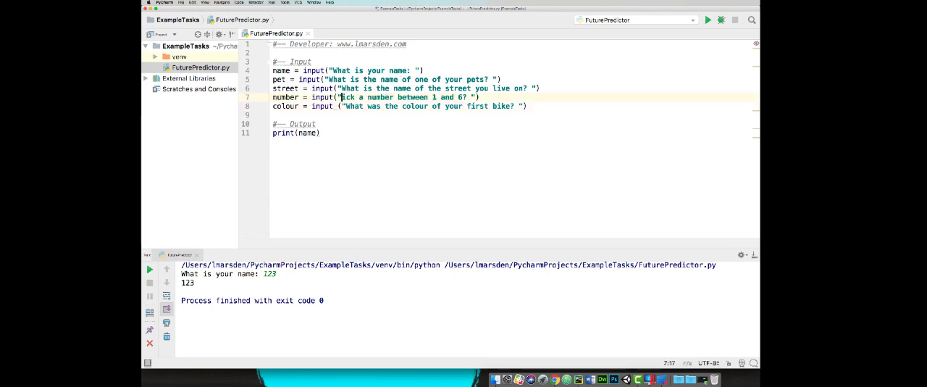
{"action": "left_click", "coordinate": [317, 123]}
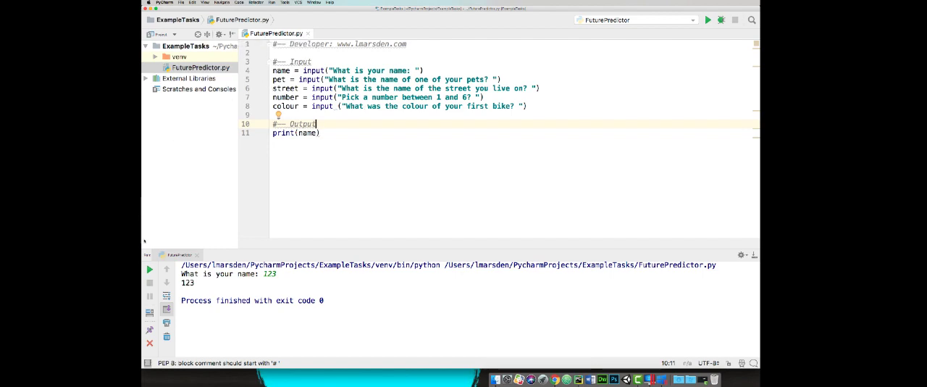
Run the script and answer the prompts with Marsden, Cat, Down and a colour
{"action": "left_click", "coordinate": [707, 20]}
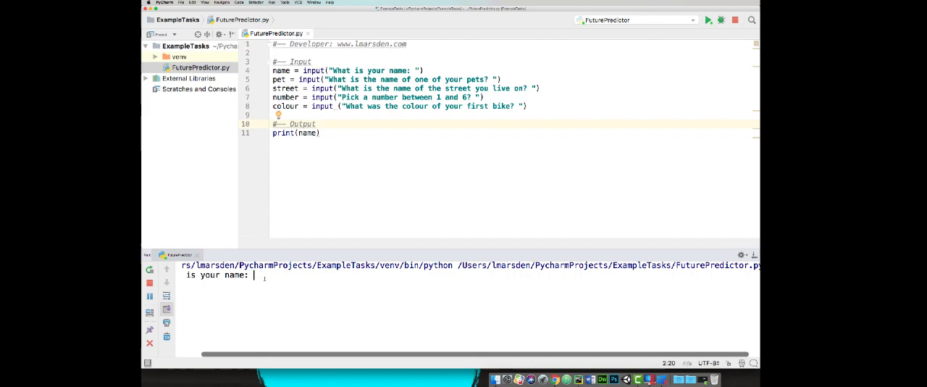
{"action": "type", "text": "Marsden"}
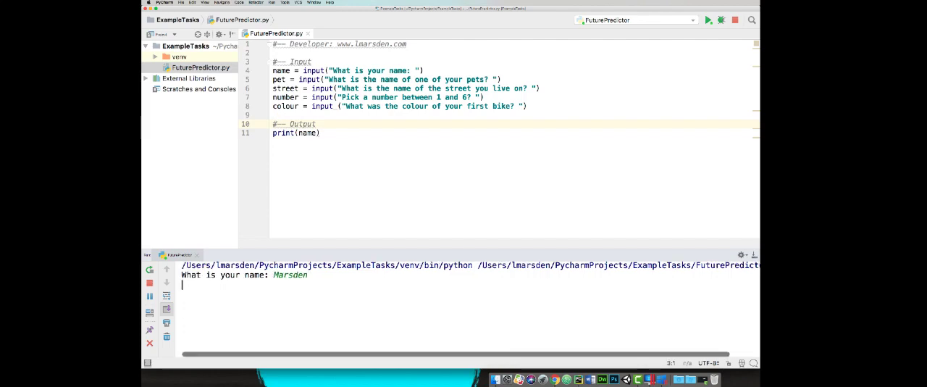
{"action": "key", "text": "Return"}
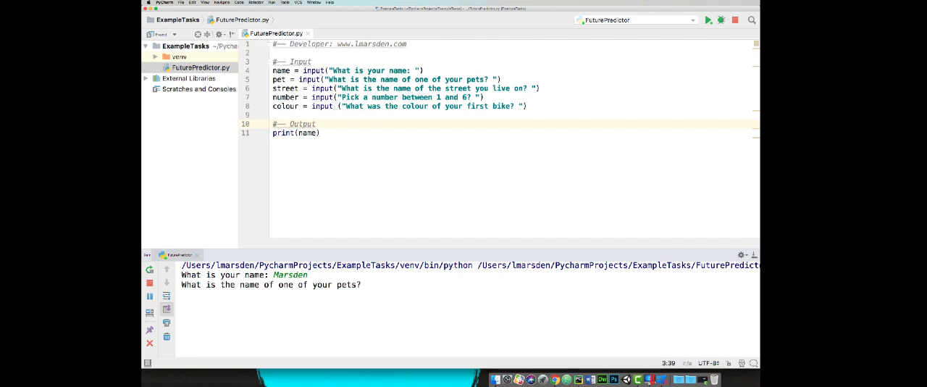
{"action": "type", "text": "Cat"}
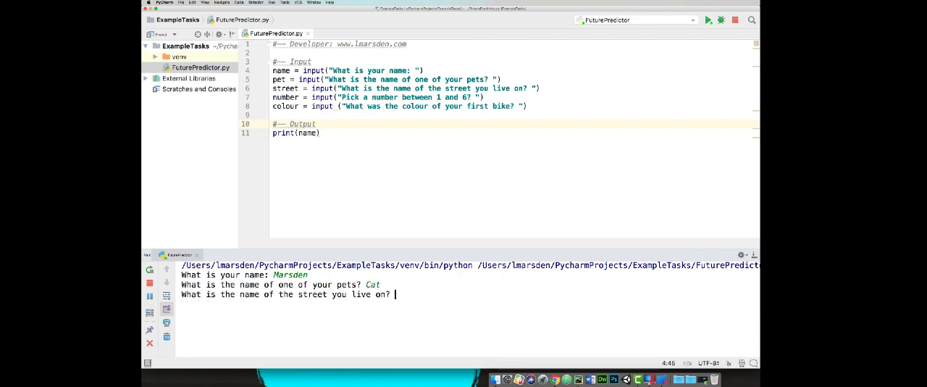
{"action": "type", "text": "Down"}
{"action": "type", "text": "6"}
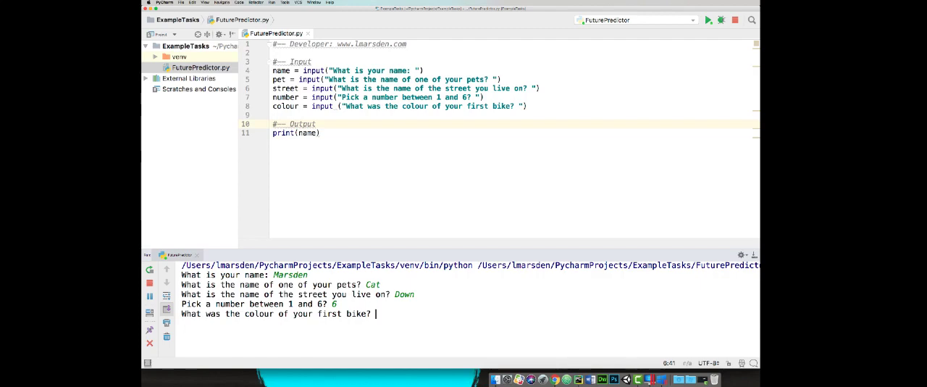
{"action": "type", "text": "Green"}
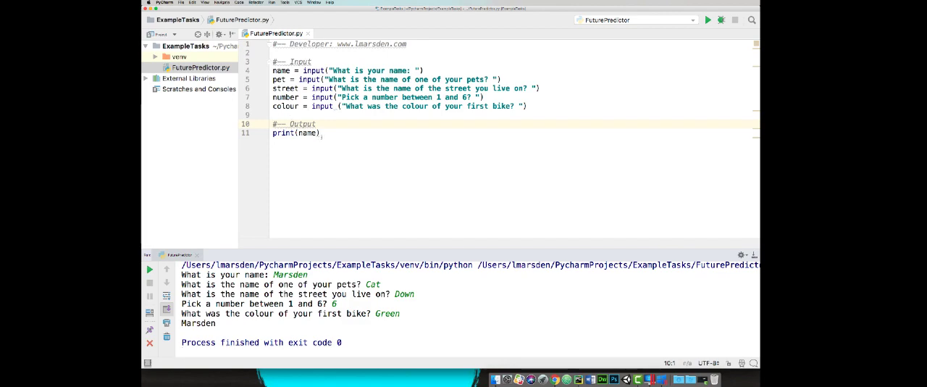
{"action": "mouse_move", "coordinate": [322, 136]}
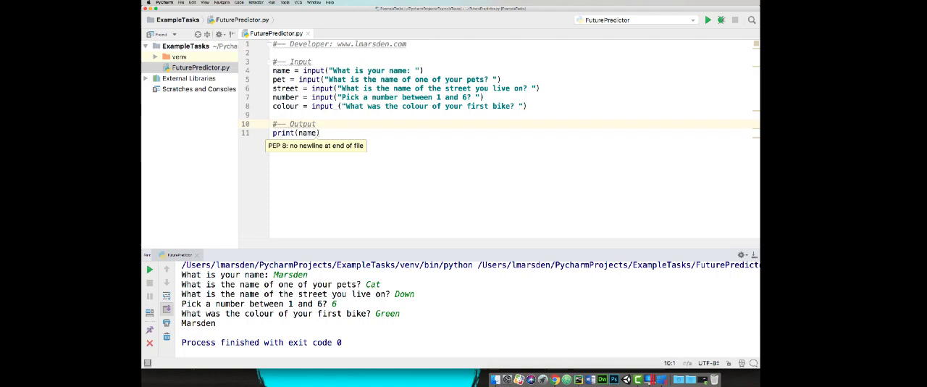
Replace print(name) with print("\n") and begin a second print() line
{"action": "left_click", "coordinate": [307, 133]}
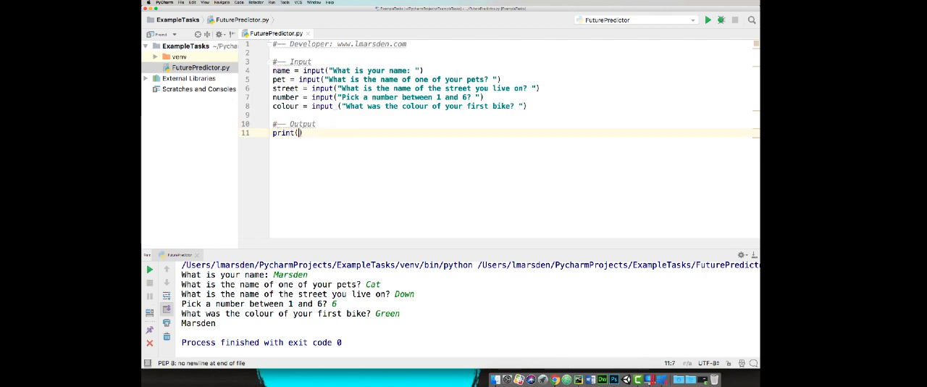
{"action": "mouse_move", "coordinate": [289, 133]}
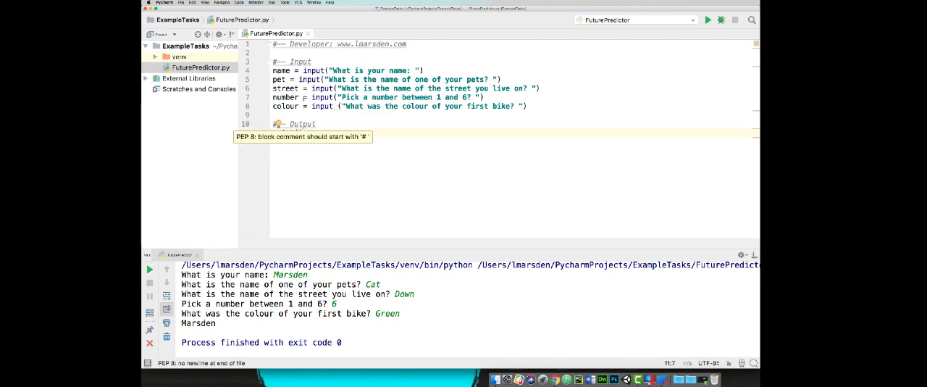
{"action": "type", "text": "print()"}
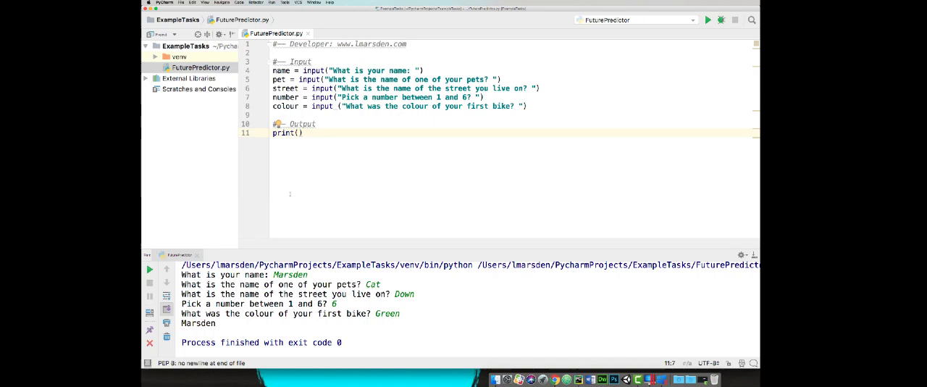
{"action": "mouse_move", "coordinate": [315, 156]}
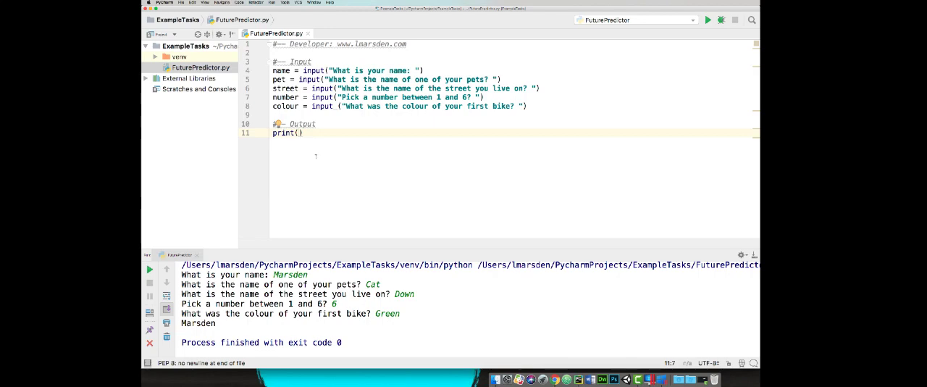
{"action": "type", "text": "\"\\"}
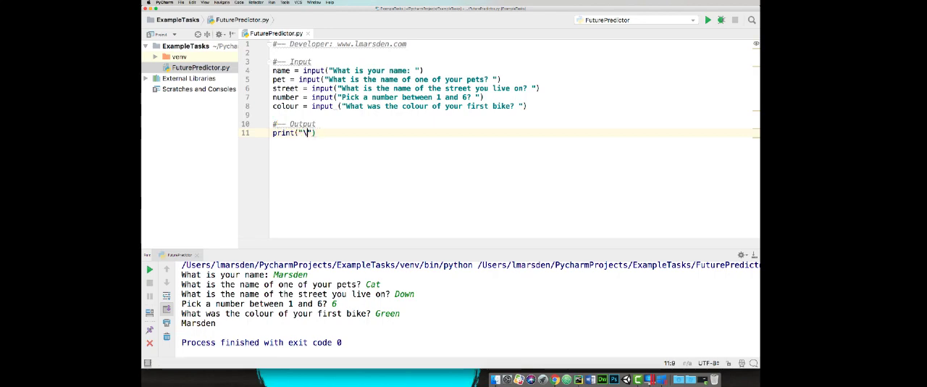
{"action": "type", "text": "n"}
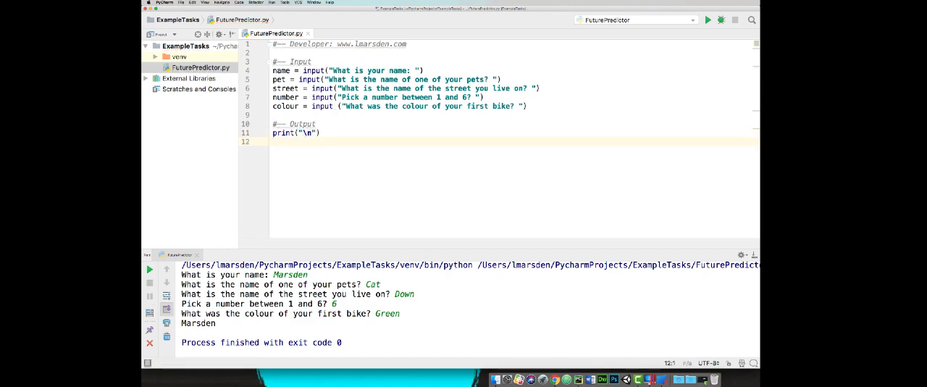
{"action": "type", "text": "print()"}
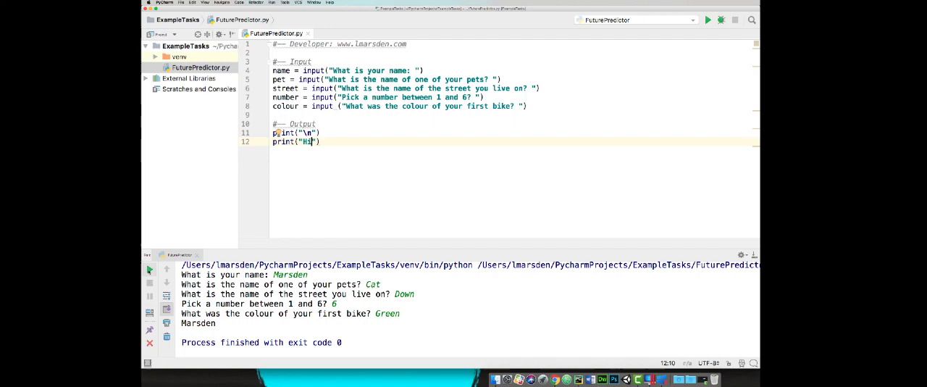
Rerun the script, answering the prompts with Mar, Gus, Do, 6 and Green
{"action": "left_click", "coordinate": [707, 20]}
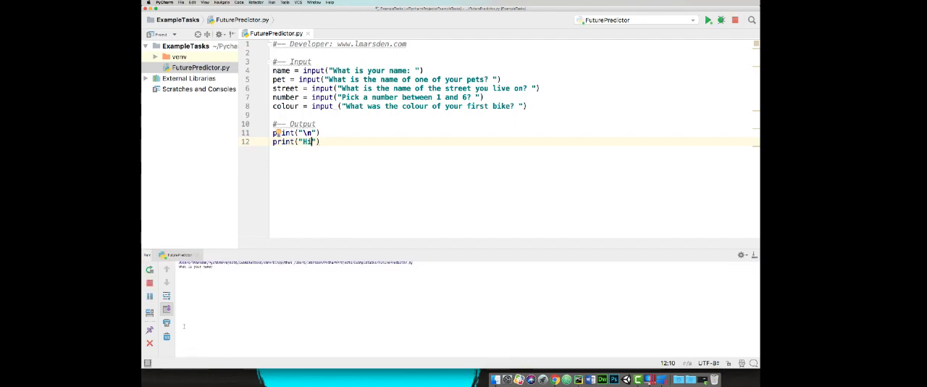
{"action": "left_click", "coordinate": [708, 19]}
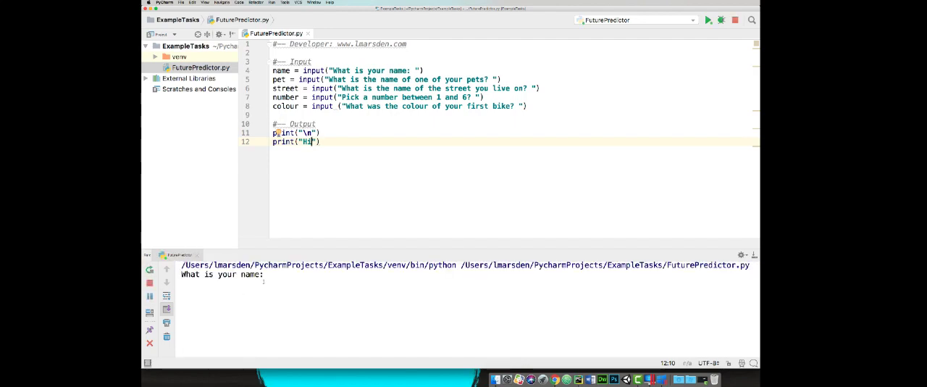
{"action": "type", "text": "Mar"}
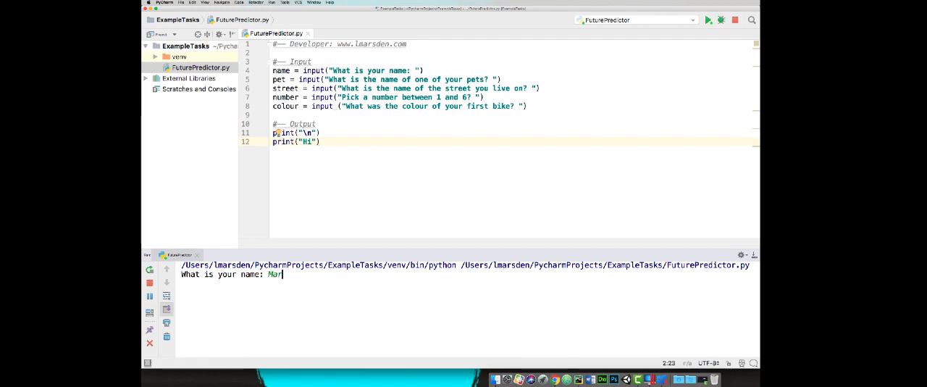
{"action": "key", "text": "Return"}
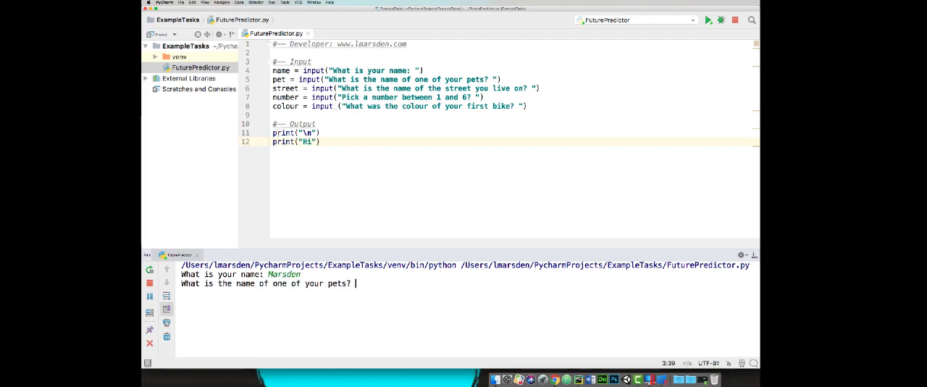
{"action": "type", "text": "Gus"}
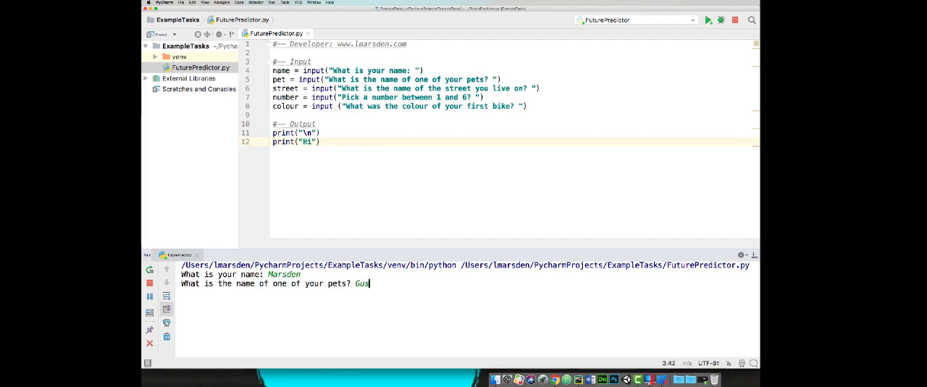
{"action": "key", "text": "Return"}
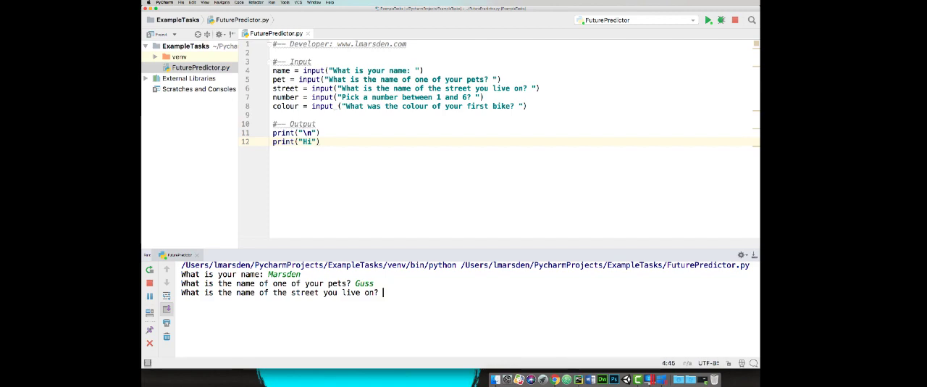
{"action": "type", "text": "Down"}
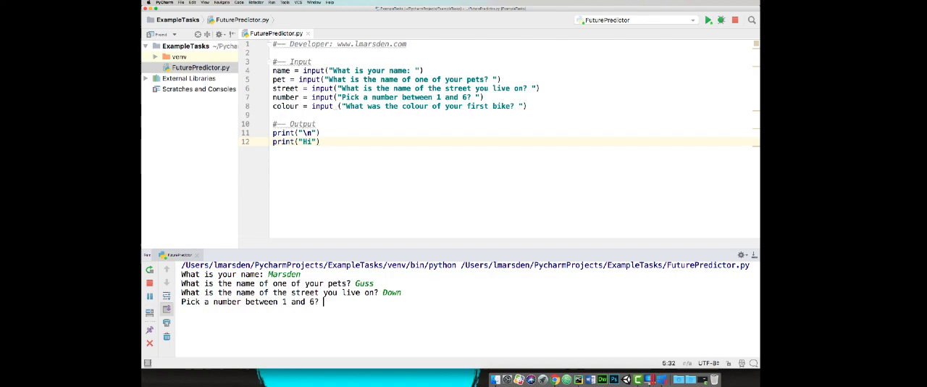
{"action": "type", "text": "6"}
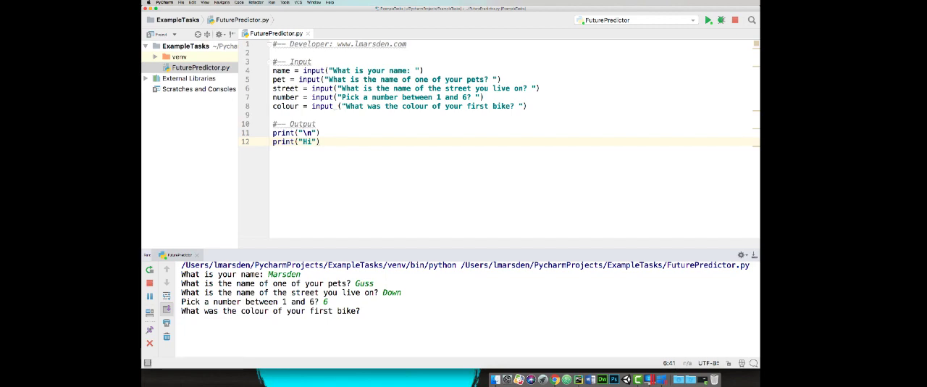
{"action": "type", "text": "Green"}
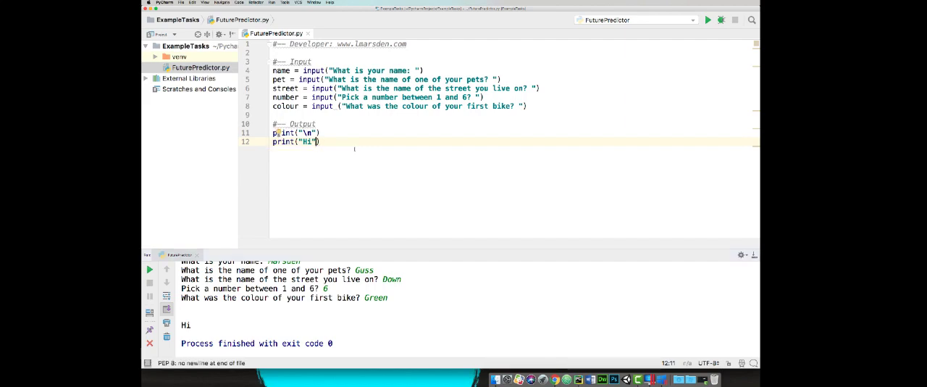
Change line 12 to print("Hi " + name) and run the script to test the greeting
{"action": "type", "text": "+"}
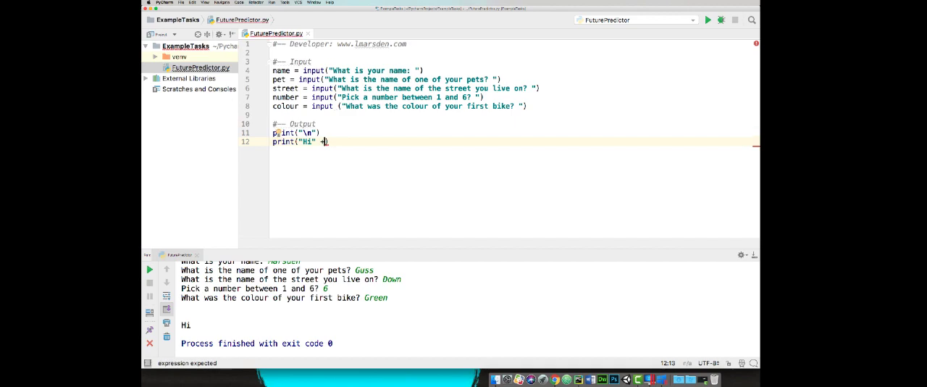
{"action": "type", "text": ")"}
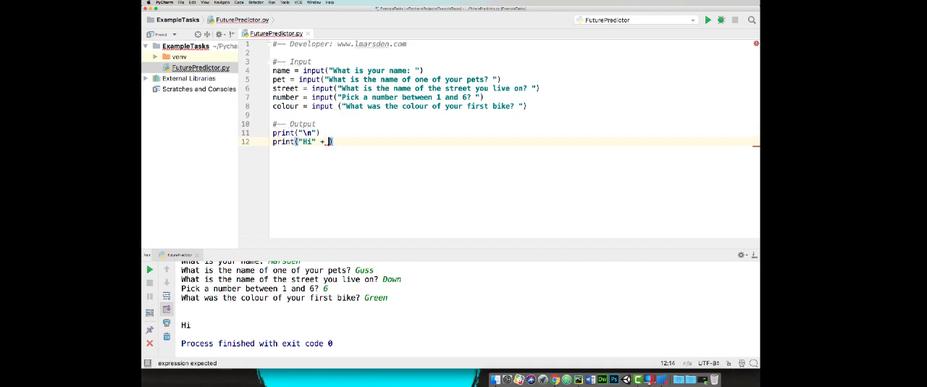
{"action": "type", "text": "name"}
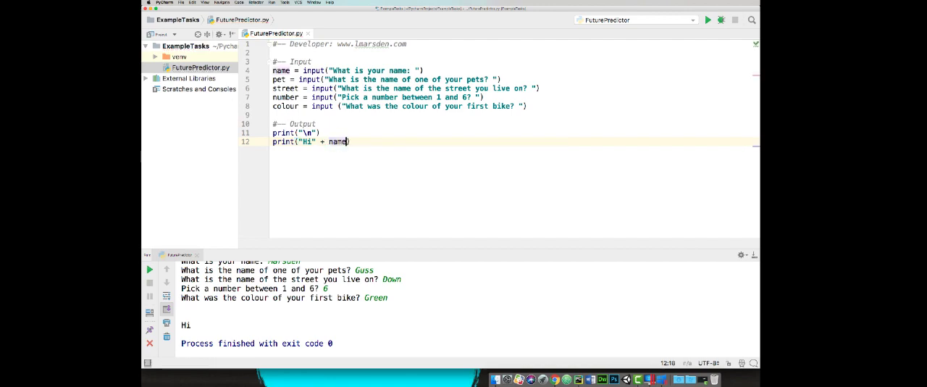
{"action": "left_click", "coordinate": [327, 141]}
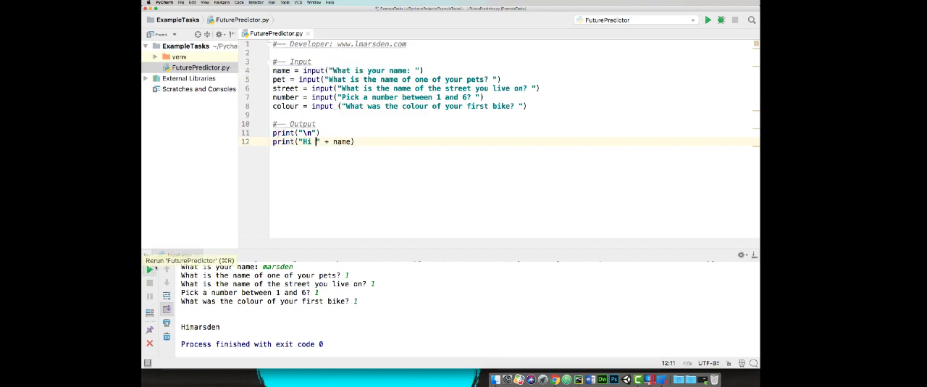
Rerun the script and answer the console prompts to confirm "Hi Marsden" prints with a space
{"action": "left_click", "coordinate": [707, 20]}
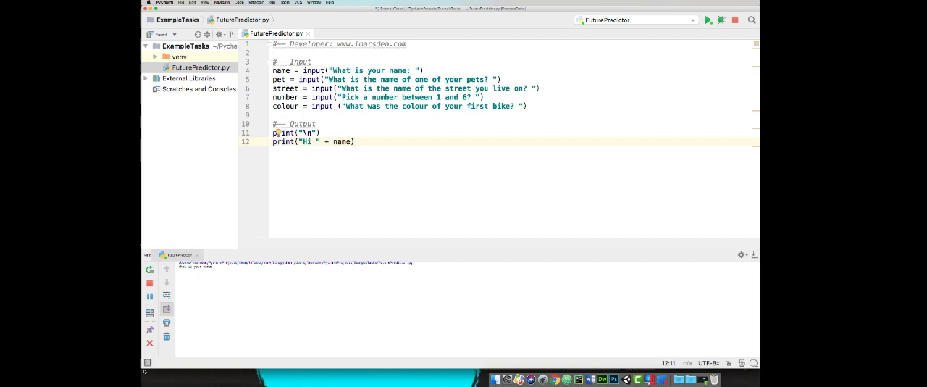
{"action": "left_click", "coordinate": [707, 19]}
{"action": "type", "text": " + "}
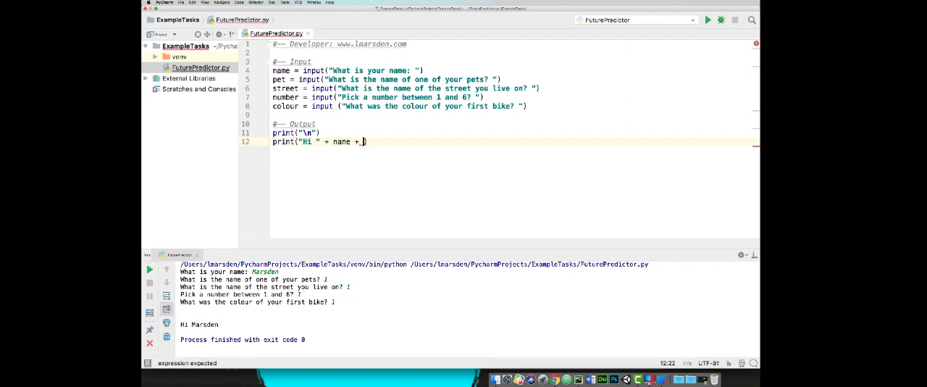
Append + ", you will buy a house on " to line 12 and run it
{"action": "type", "text": "\"\""}
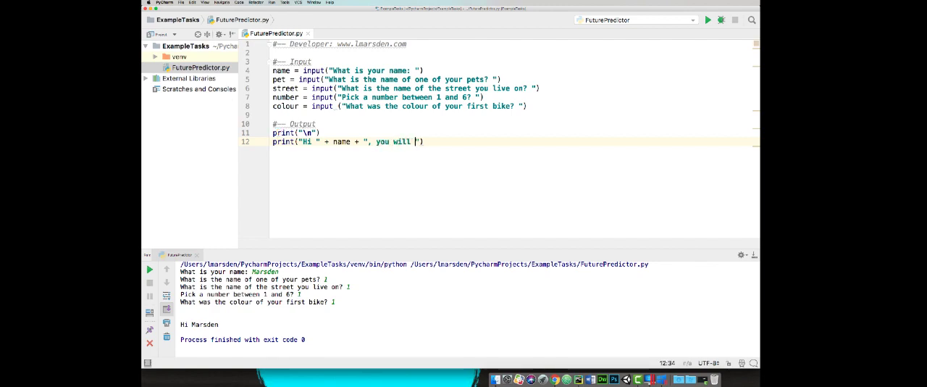
{"action": "type", "text": "buy a house on"}
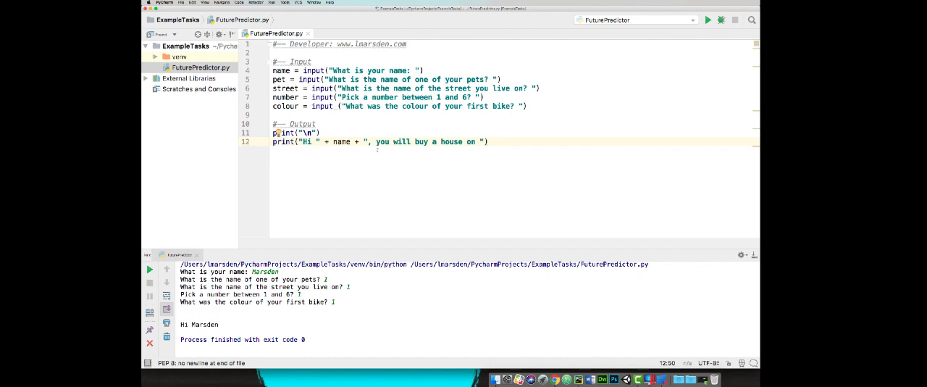
{"action": "mouse_move", "coordinate": [188, 212]}
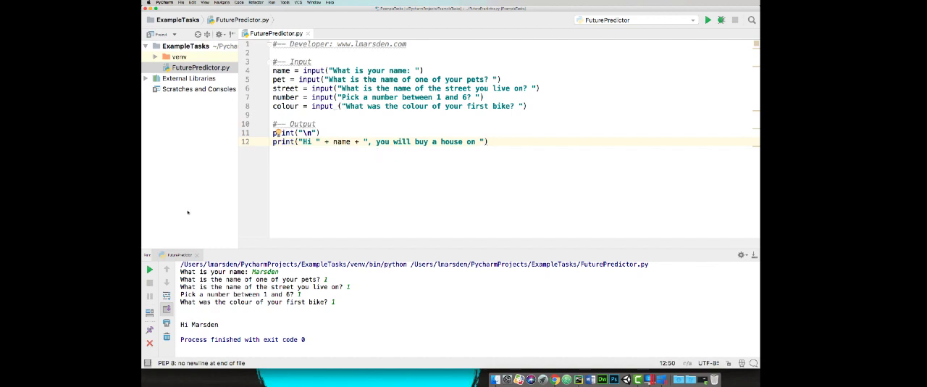
{"action": "left_click", "coordinate": [707, 19]}
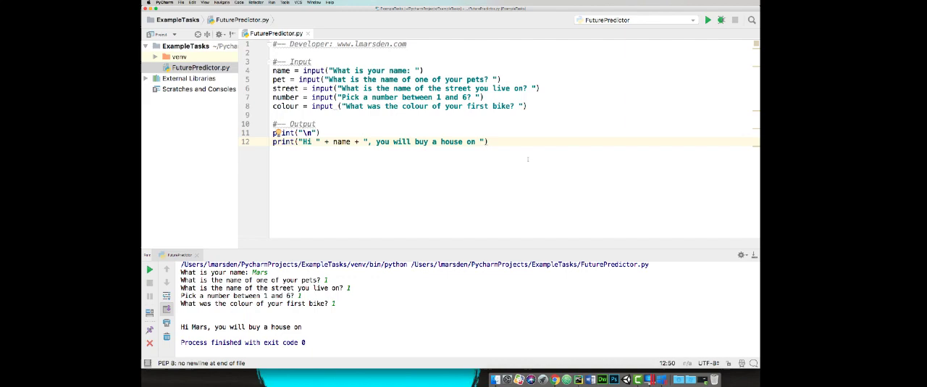
Append + pet + " street in a suburb called " + street to the print on line 12
{"action": "type", "text": "+"}
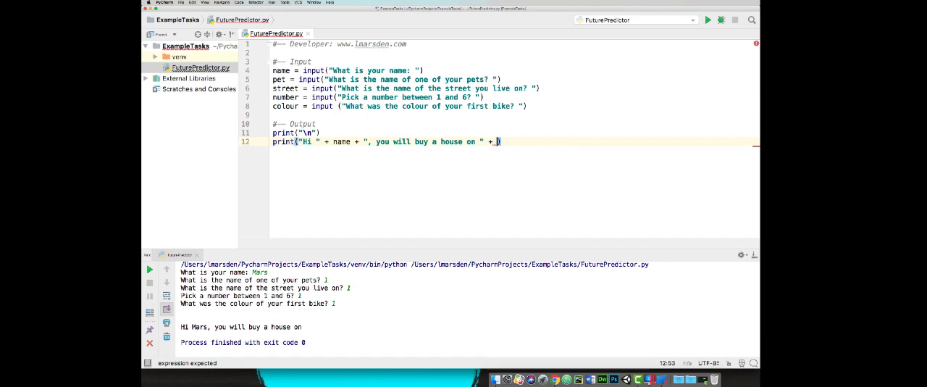
{"action": "type", "text": "pet +"}
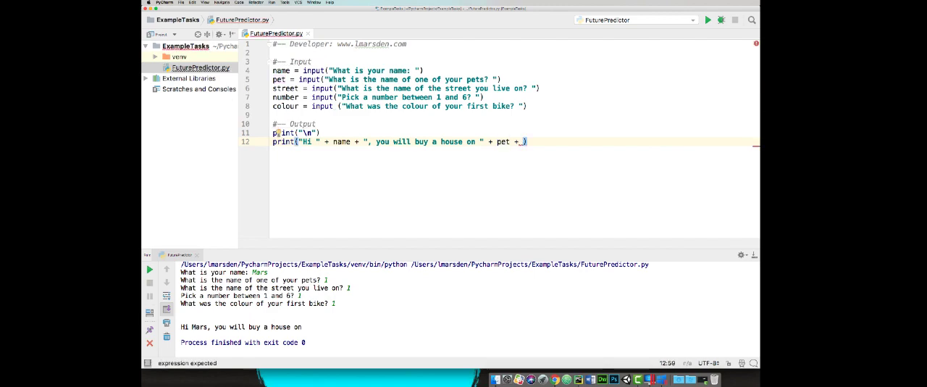
{"action": "type", "text": "\" \""}
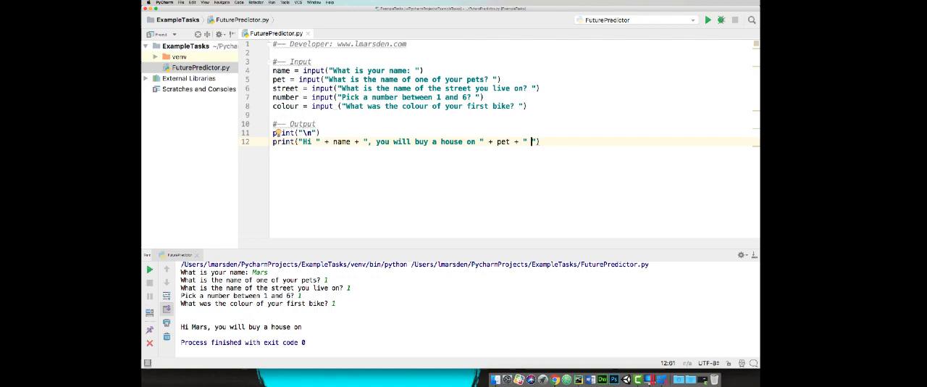
{"action": "type", "text": "street"}
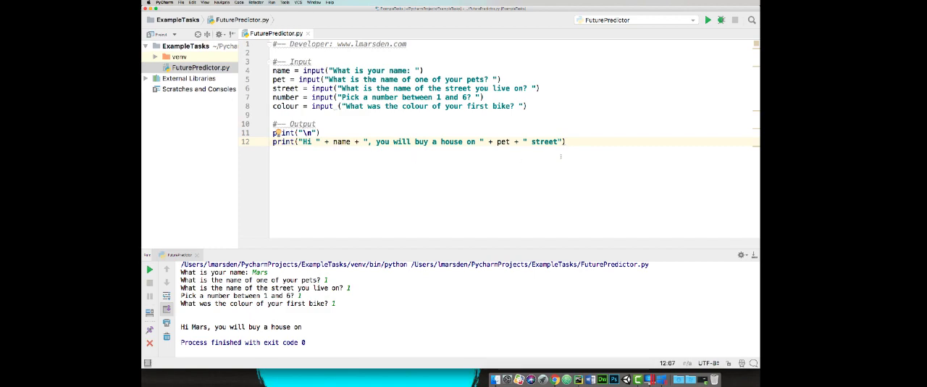
{"action": "type", "text": "in a subur"}
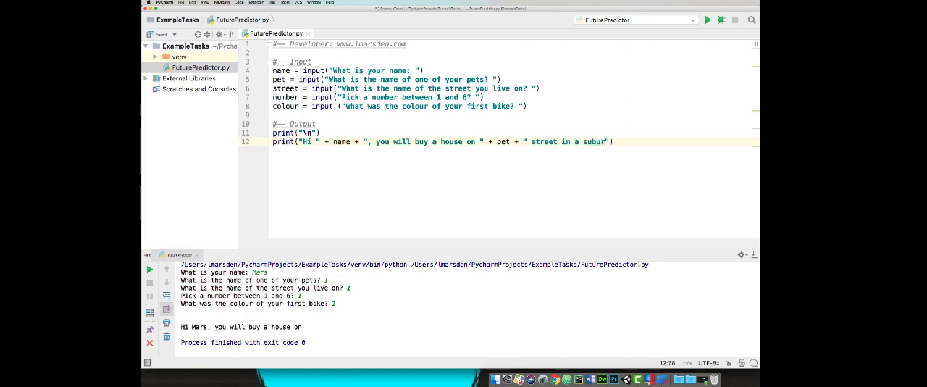
{"action": "type", "text": "called"}
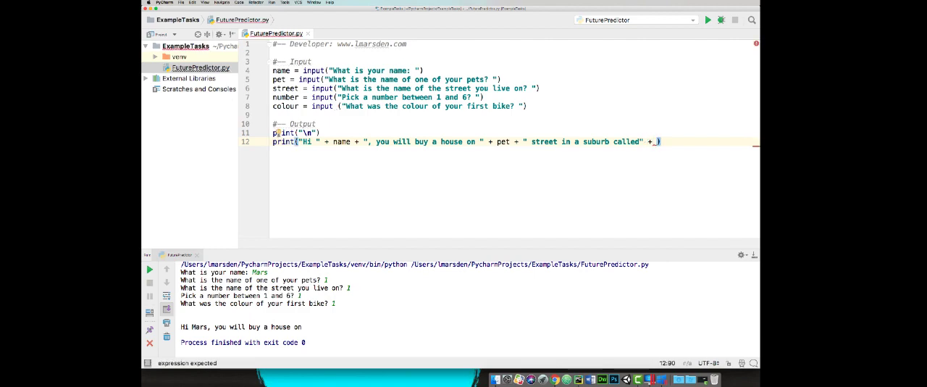
{"action": "type", "text": "street + \""}
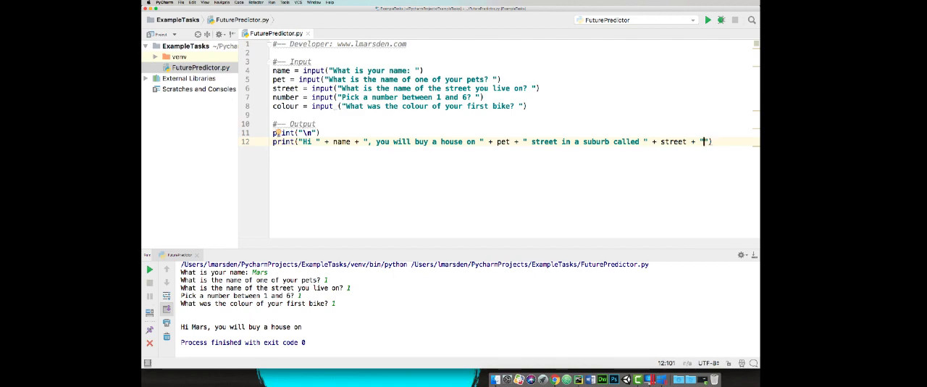
Append ". The house will have " + number + " stories and have a " + colour + " front door."
{"action": "type", "text": ". The house will have"}
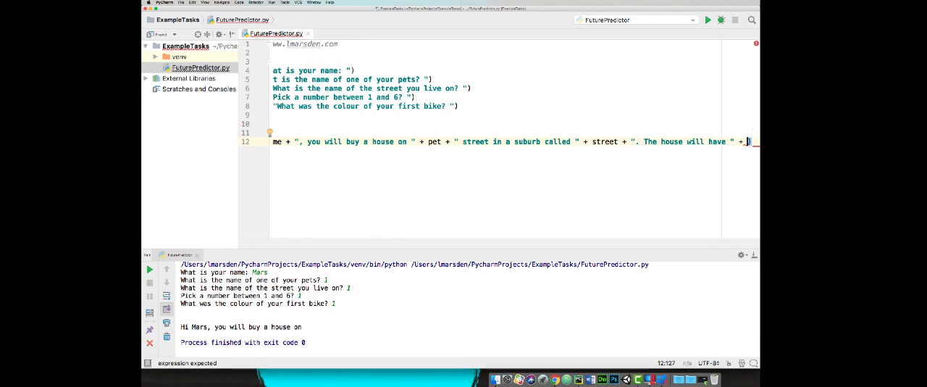
{"action": "type", "text": "number +"}
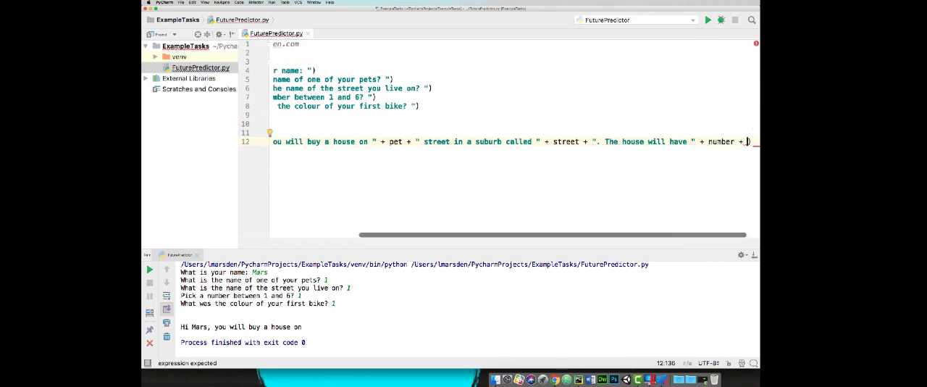
{"action": "type", "text": "\"\""}
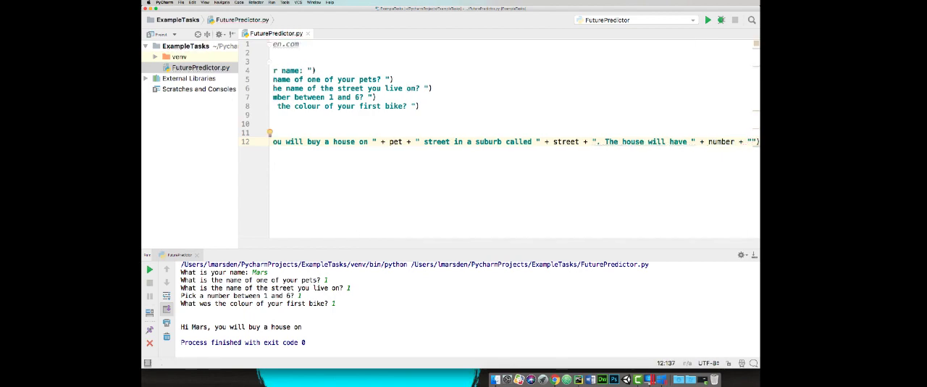
{"action": "scroll", "scroll_direction": "right", "scroll_amount": 3}
{"action": "type", "text": " stories and have a "}
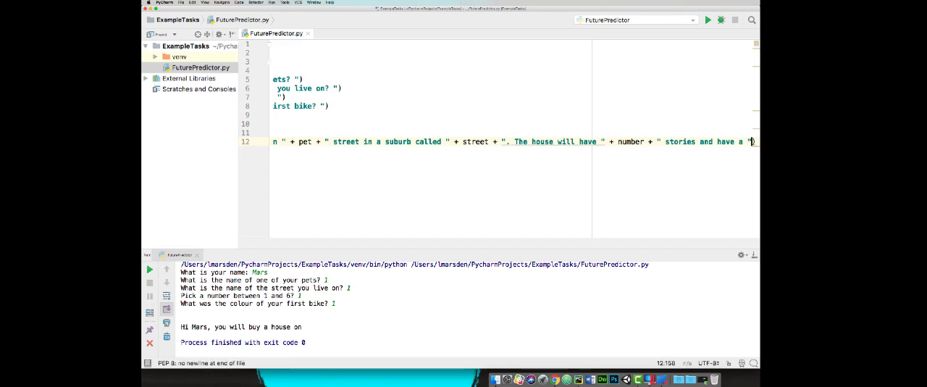
{"action": "type", "text": "+ colour + \""}
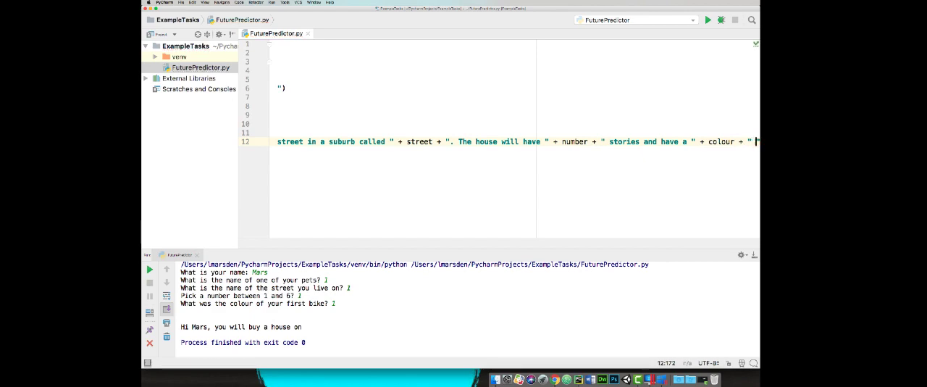
{"action": "type", "text": "front door\""}
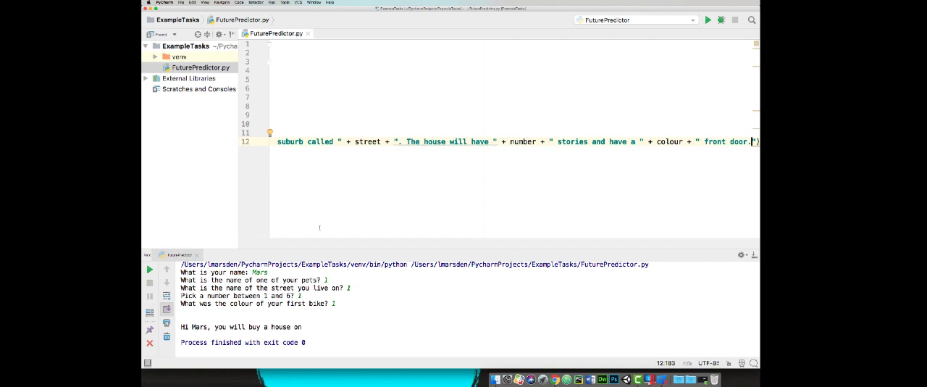
{"action": "scroll", "scroll_direction": "left", "scroll_amount": 3}
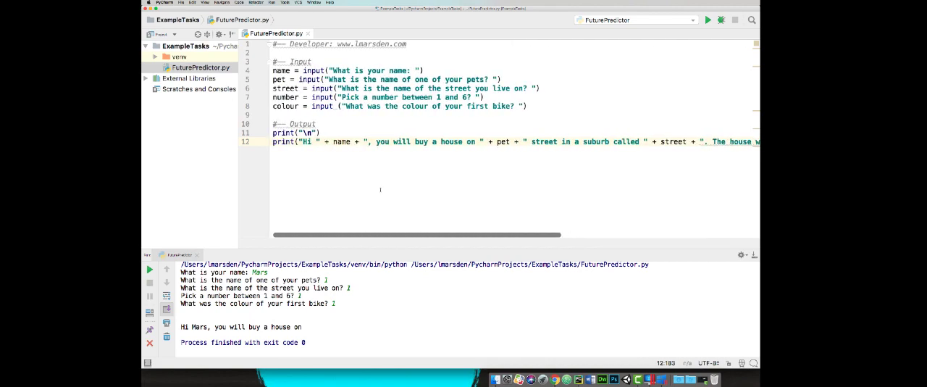
Run the script and answer Marsden, Skittles, Avis, 5 and Red in the console
{"action": "left_click", "coordinate": [706, 19]}
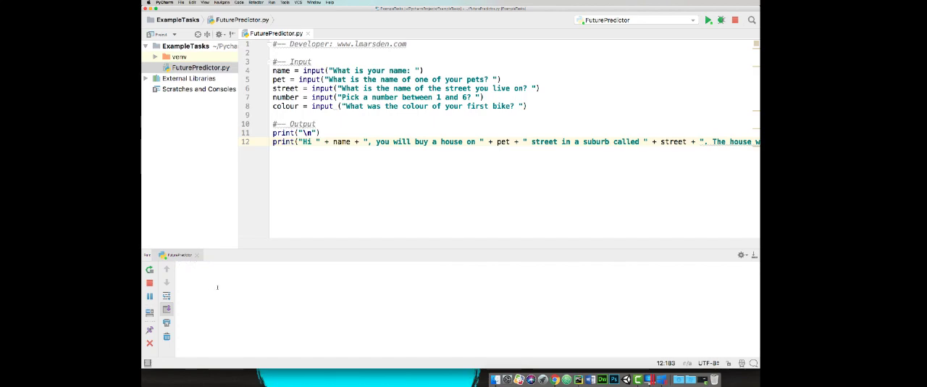
{"action": "left_click", "coordinate": [707, 19]}
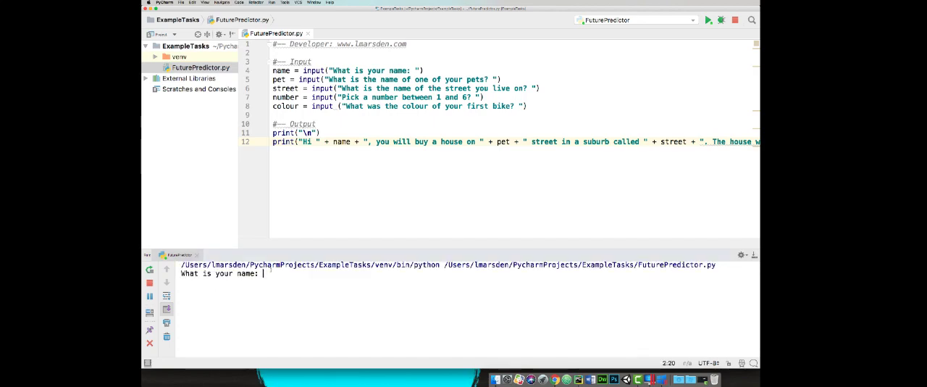
{"action": "type", "text": "Marsden"}
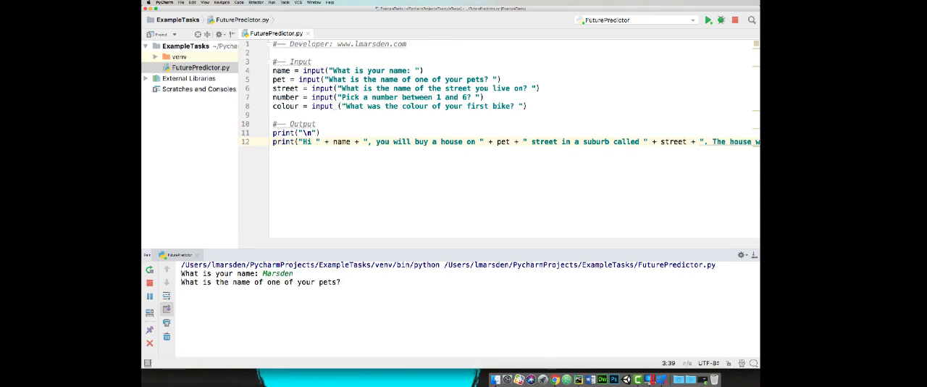
{"action": "type", "text": "Skittles"}
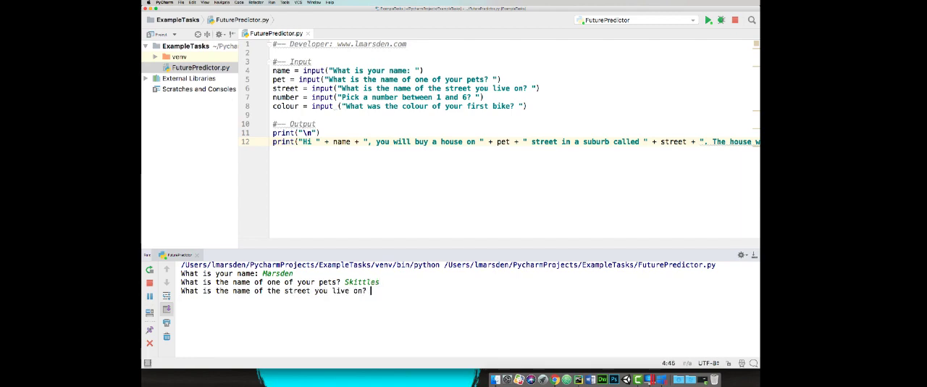
{"action": "type", "text": "Avis"}
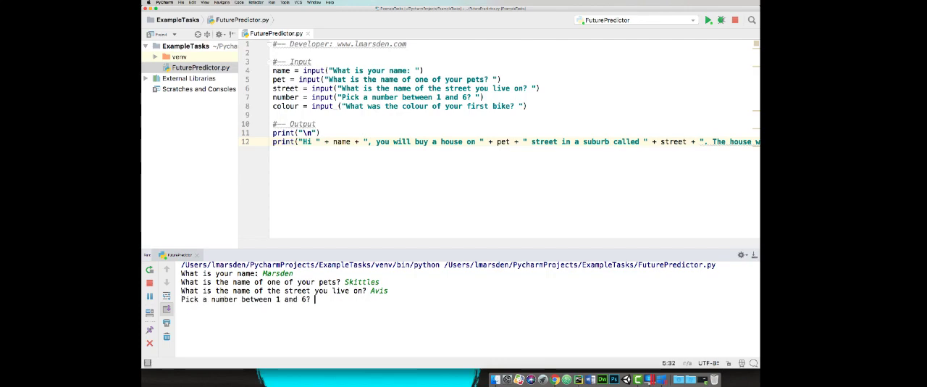
{"action": "type", "text": "5"}
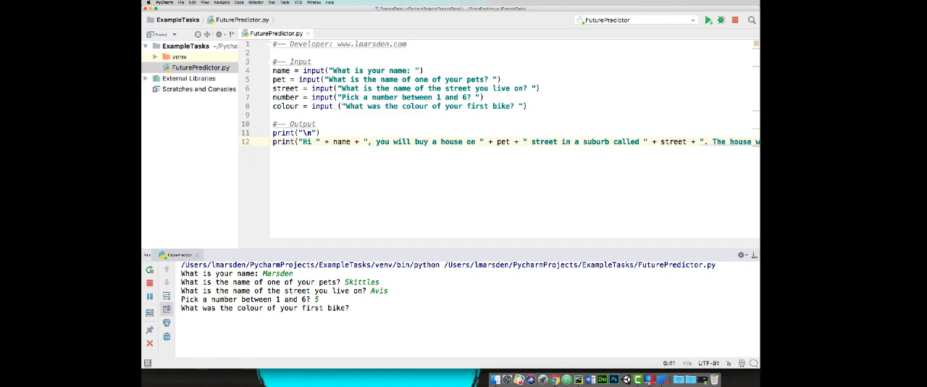
{"action": "type", "text": "Red"}
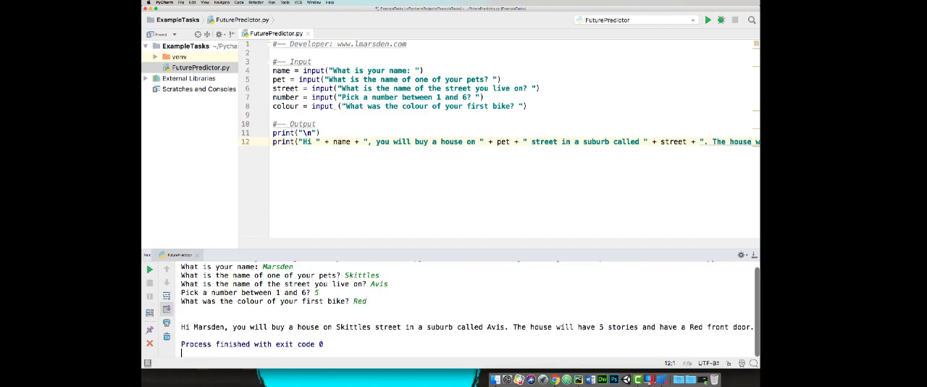